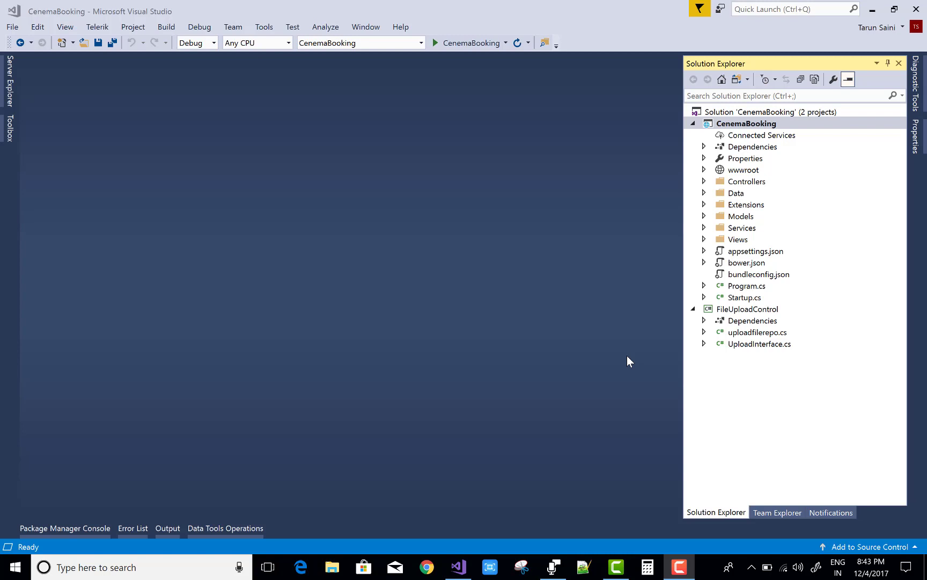
pyautogui.moveTo(496, 139)
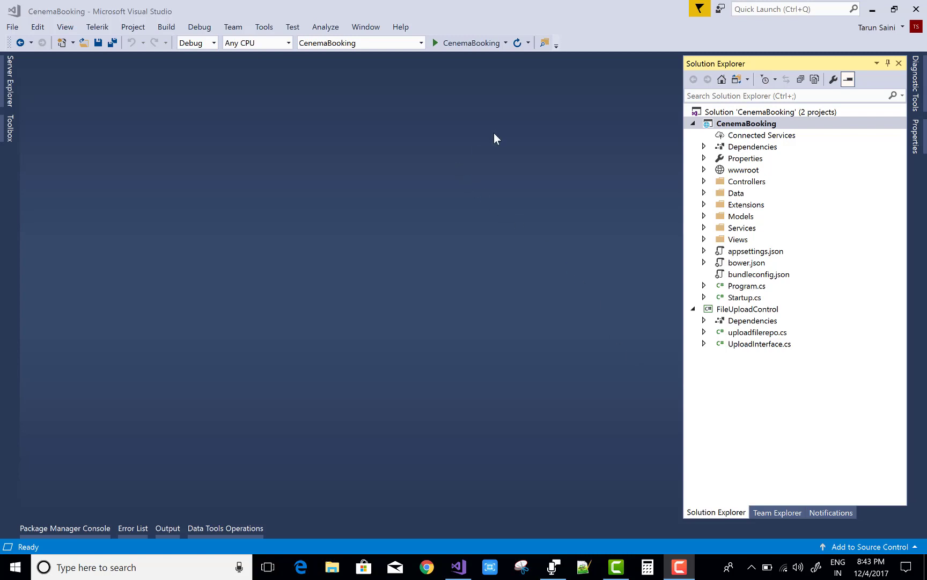
pyautogui.moveTo(721, 189)
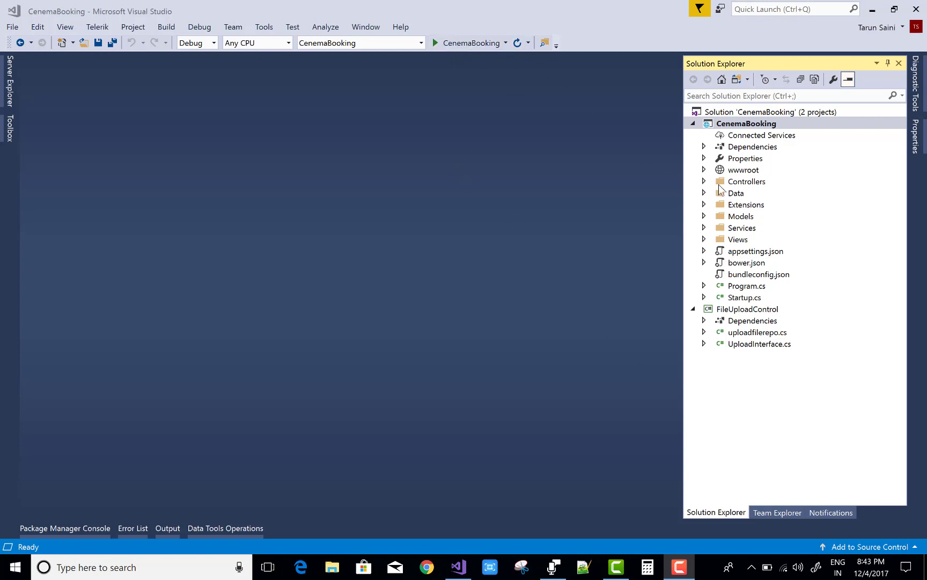
pyautogui.moveTo(569, 14)
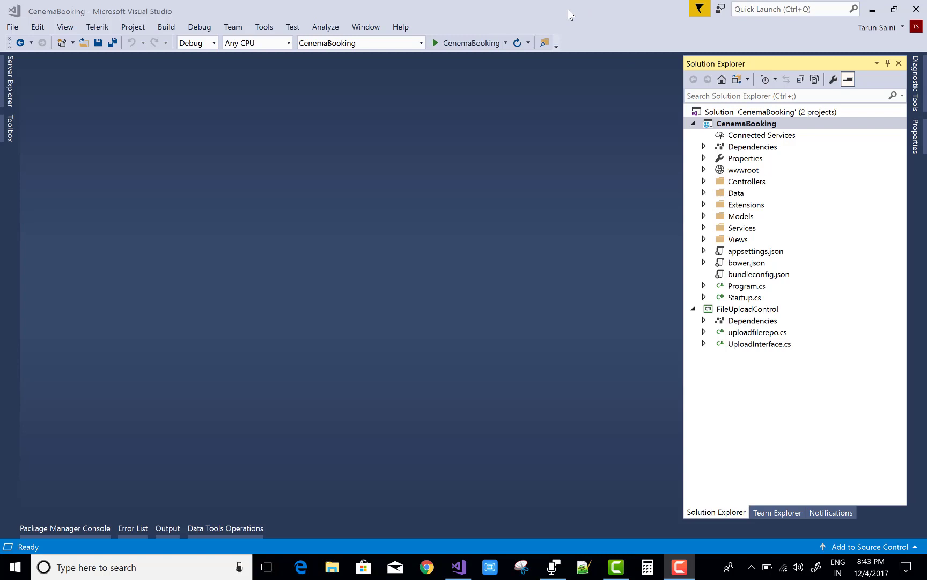
pyautogui.moveTo(480, 39)
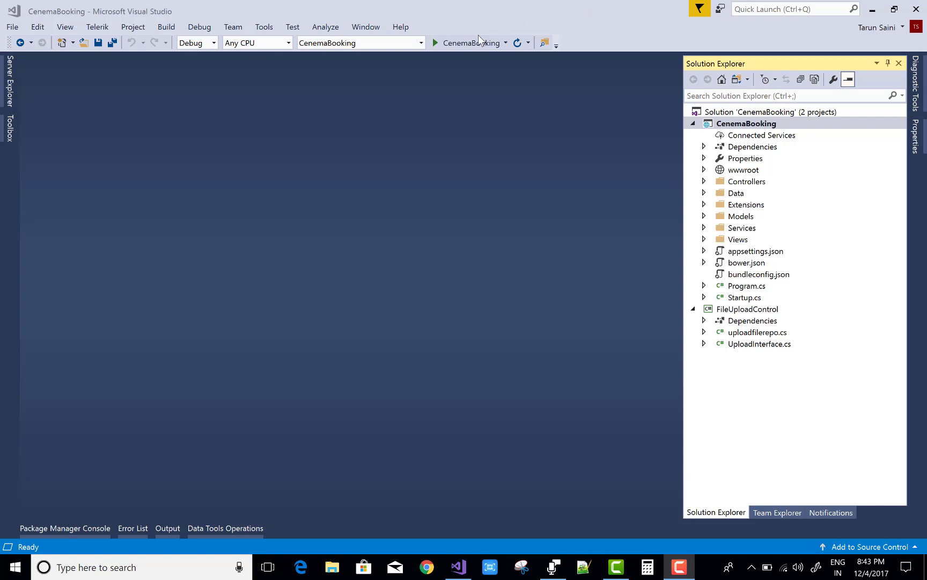
pyautogui.moveTo(470, 43)
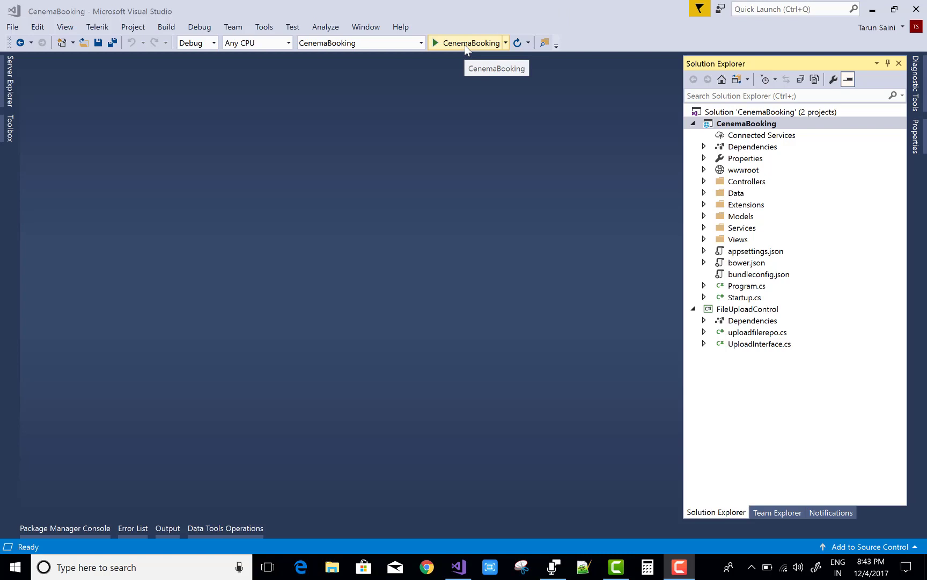
# - Start debugging CinemaBooking so Chrome opens the localhost movie list
pyautogui.click(435, 43)
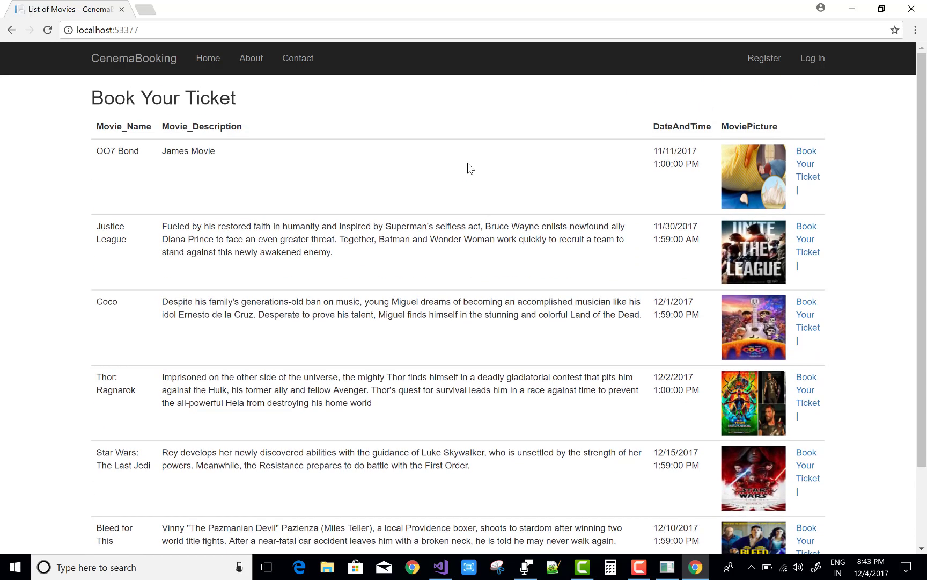
pyautogui.moveTo(551, 160)
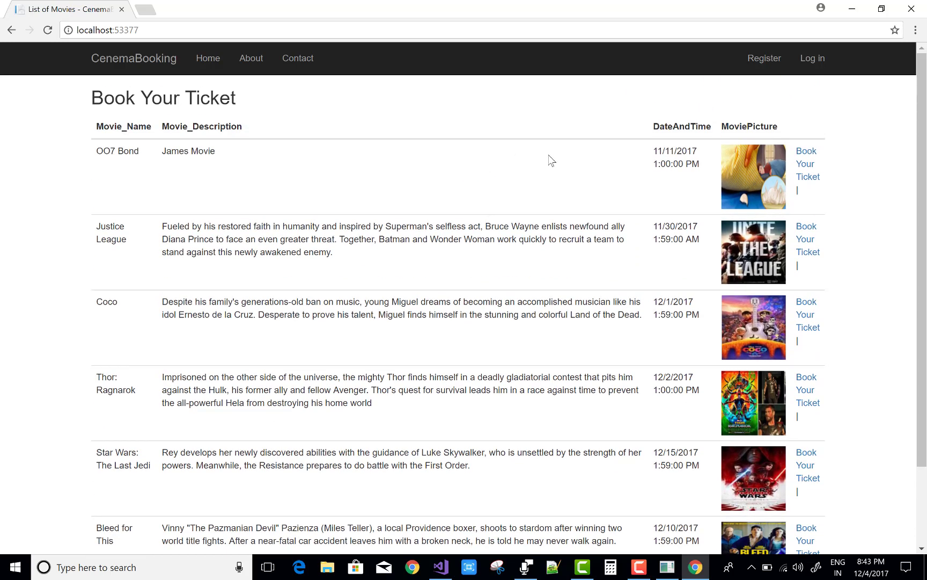
# - Register a 'jacob@g…' account with a password and let Chrome save the login
pyautogui.click(763, 58)
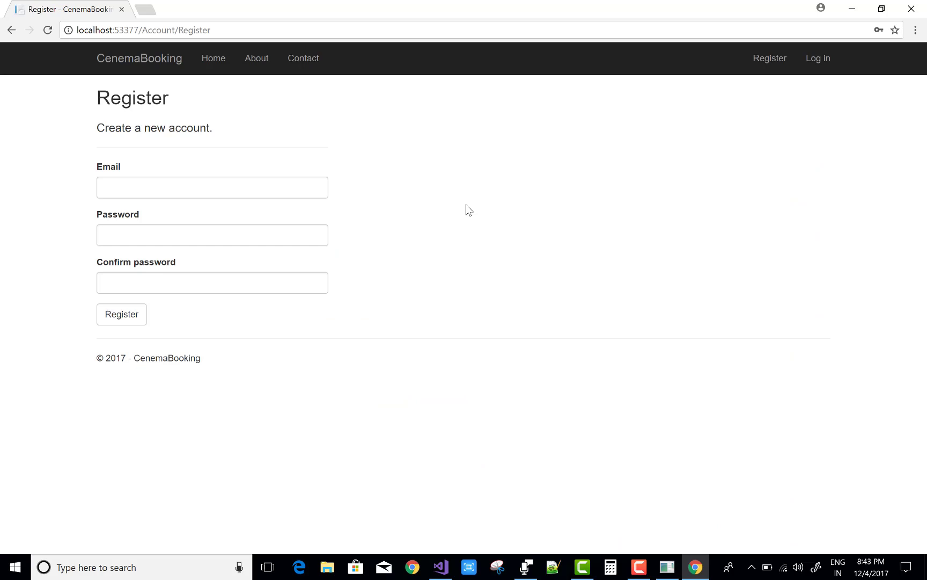
pyautogui.moveTo(61, 238)
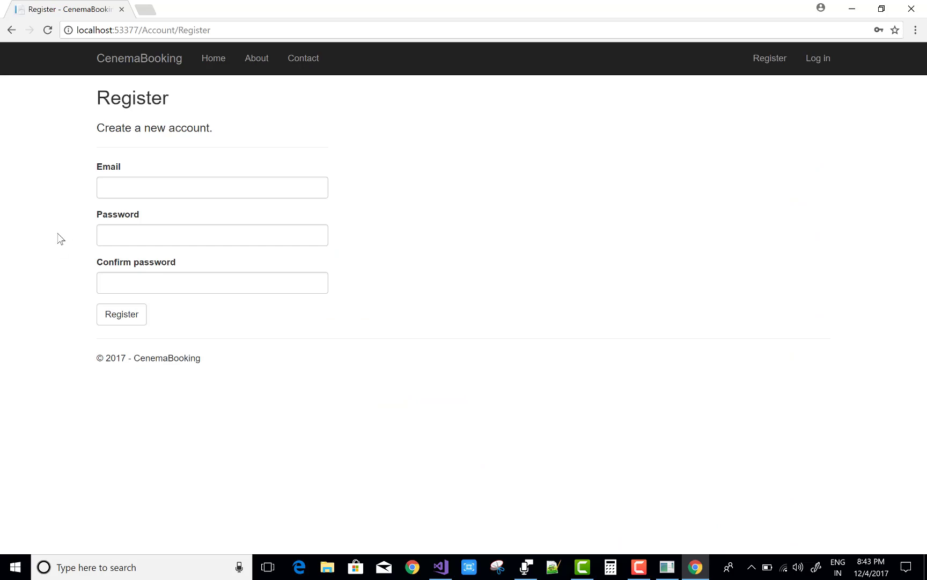
pyautogui.click(212, 188)
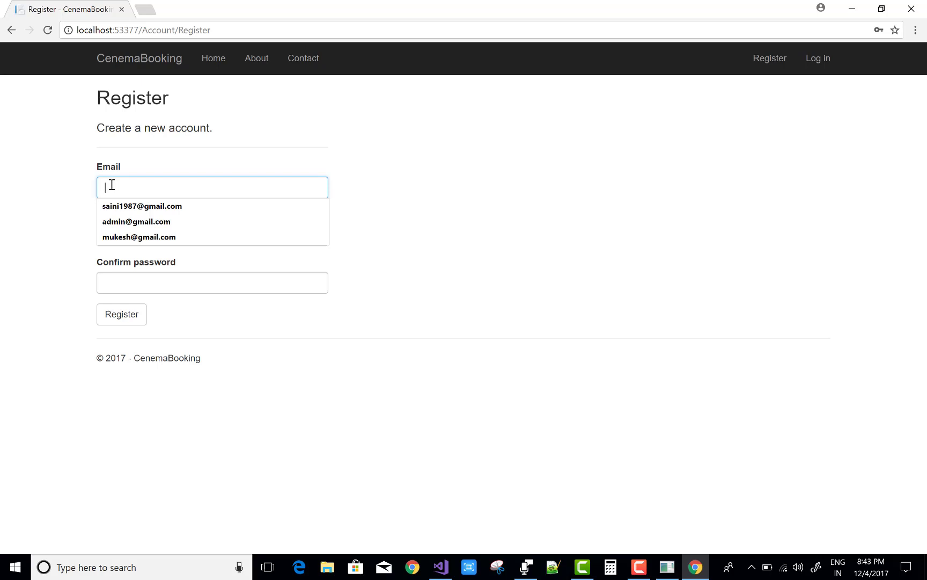
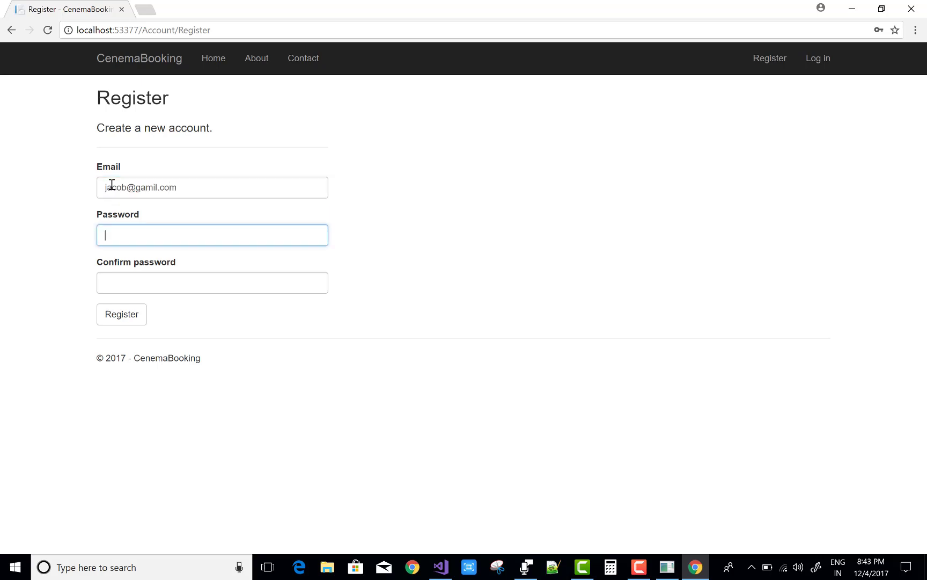
pyautogui.write('•')
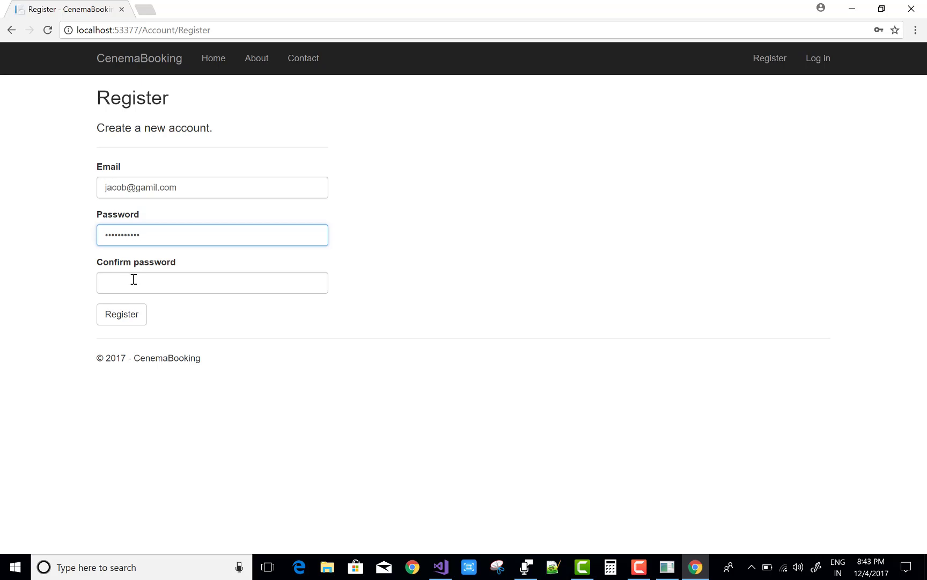
pyautogui.write('•••')
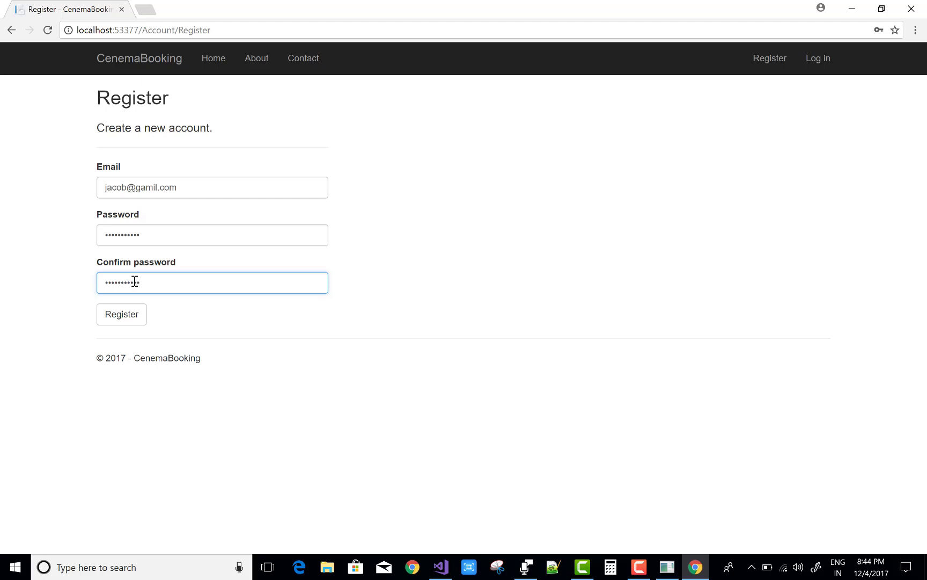
pyautogui.click(122, 314)
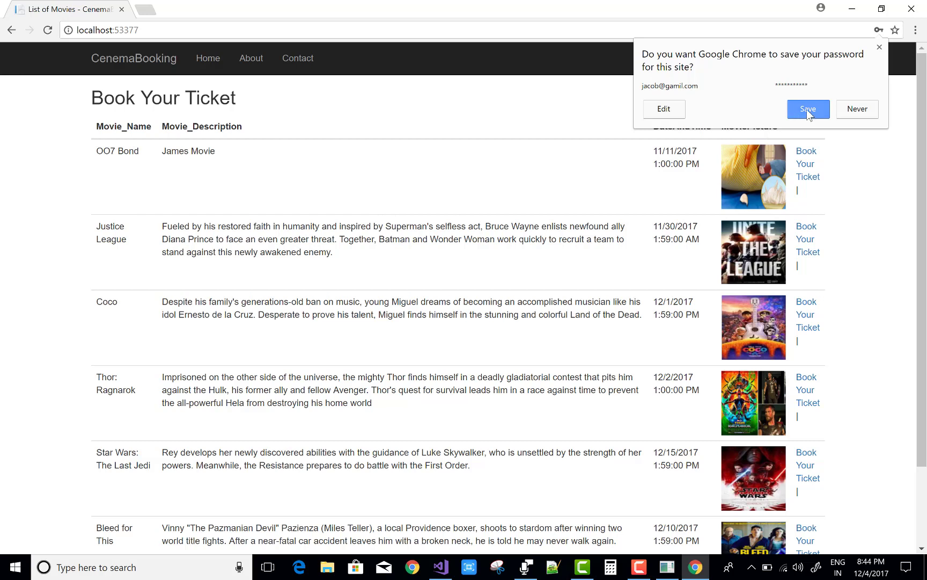
pyautogui.click(807, 109)
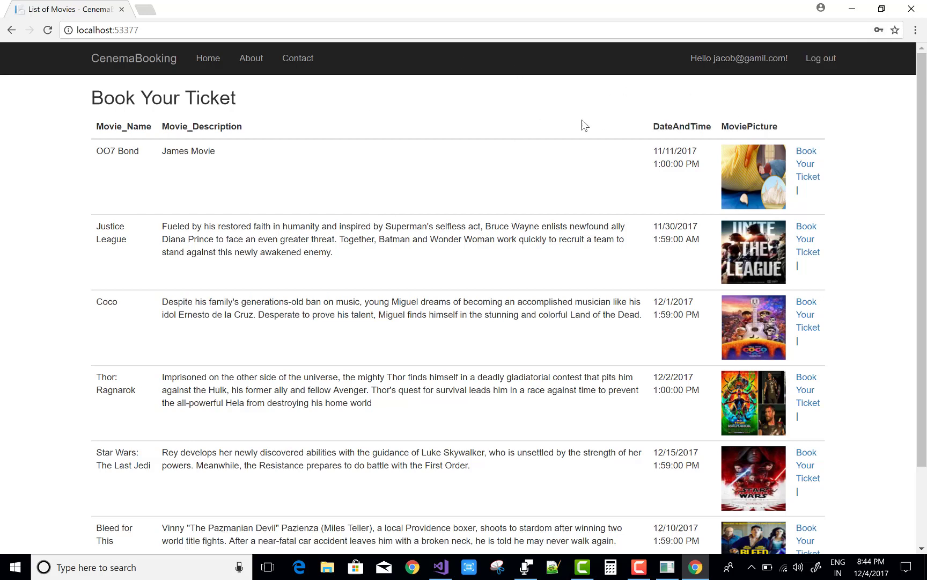
pyautogui.moveTo(697, 244)
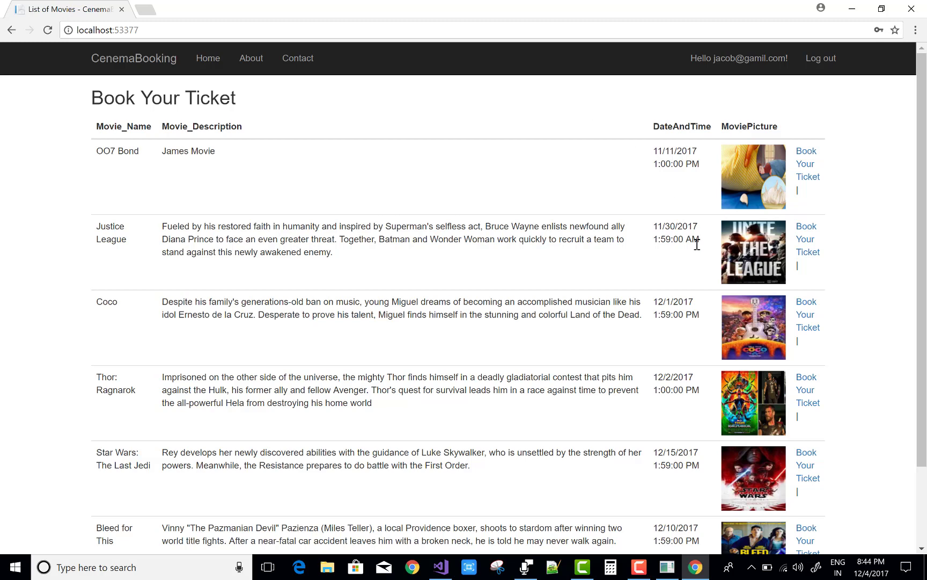
# - Book seat 1 for Justice League through the cart and checkout at a 150 total
pyautogui.click(806, 239)
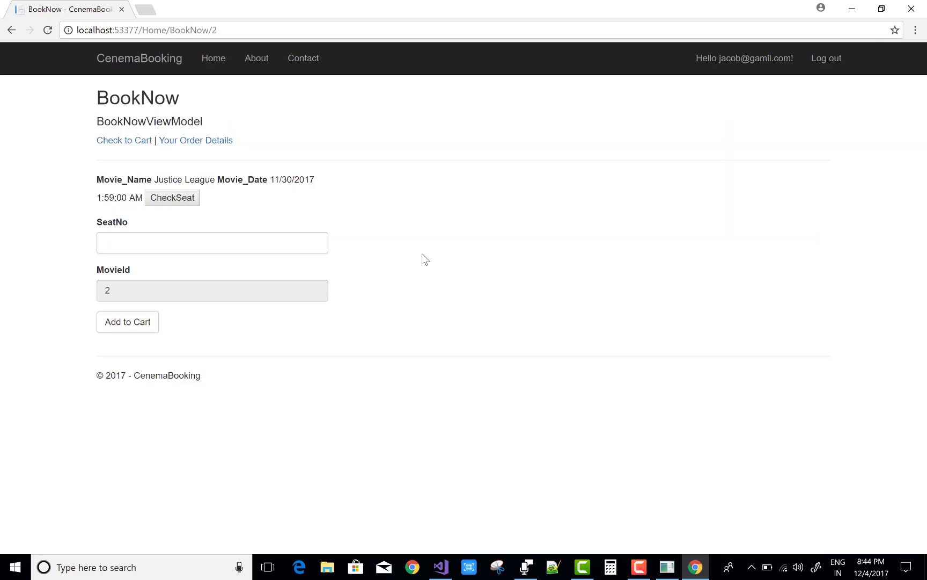
pyautogui.click(171, 197)
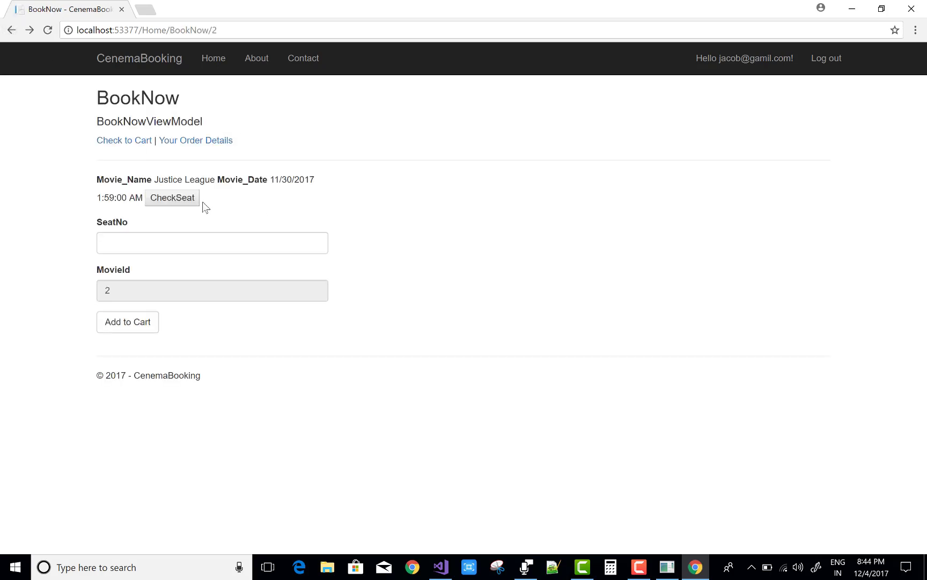
pyautogui.click(212, 243)
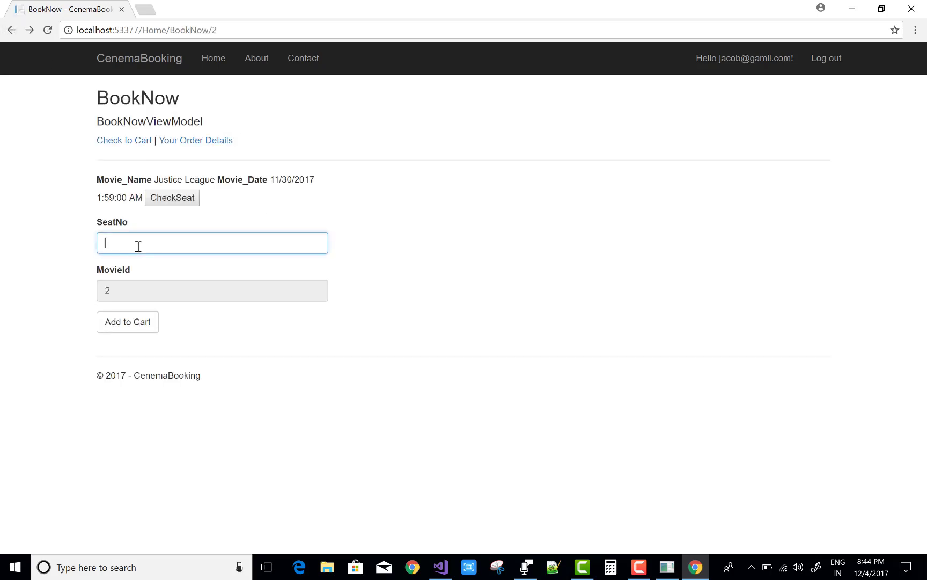
pyautogui.write('1')
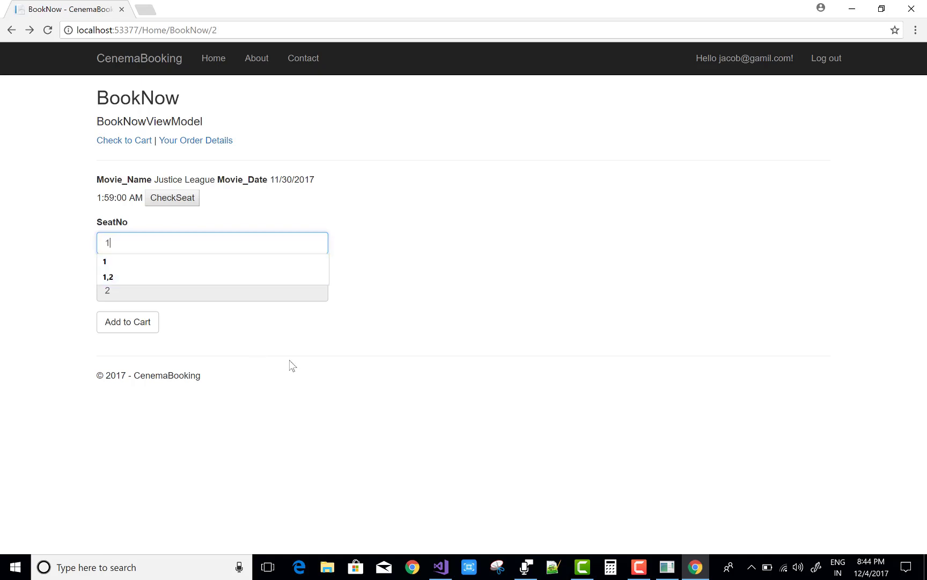
pyautogui.click(127, 322)
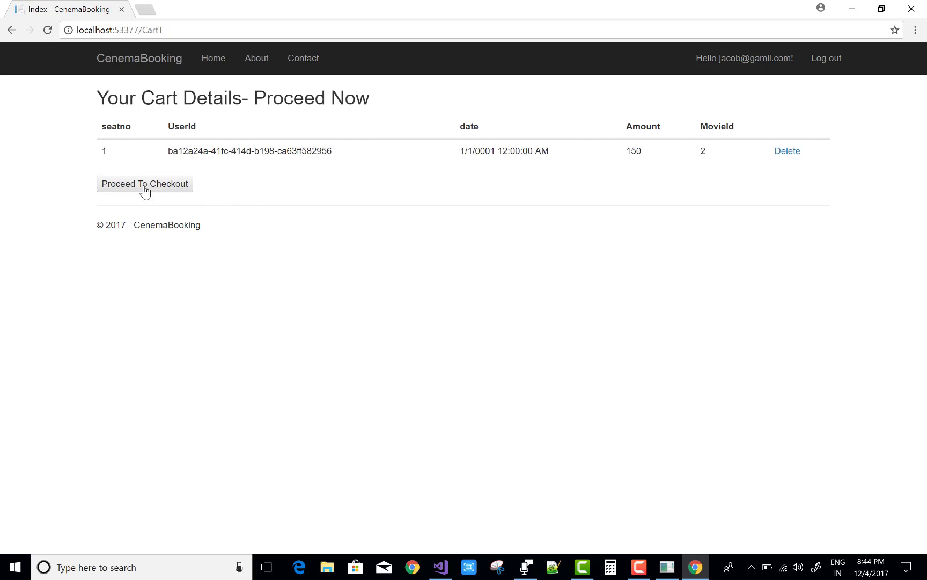
pyautogui.click(144, 183)
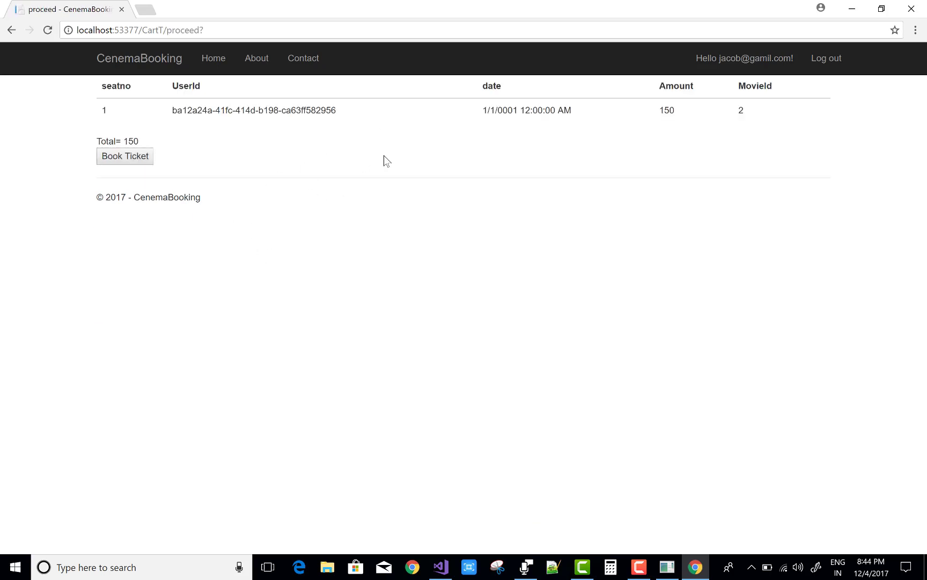
pyautogui.click(124, 156)
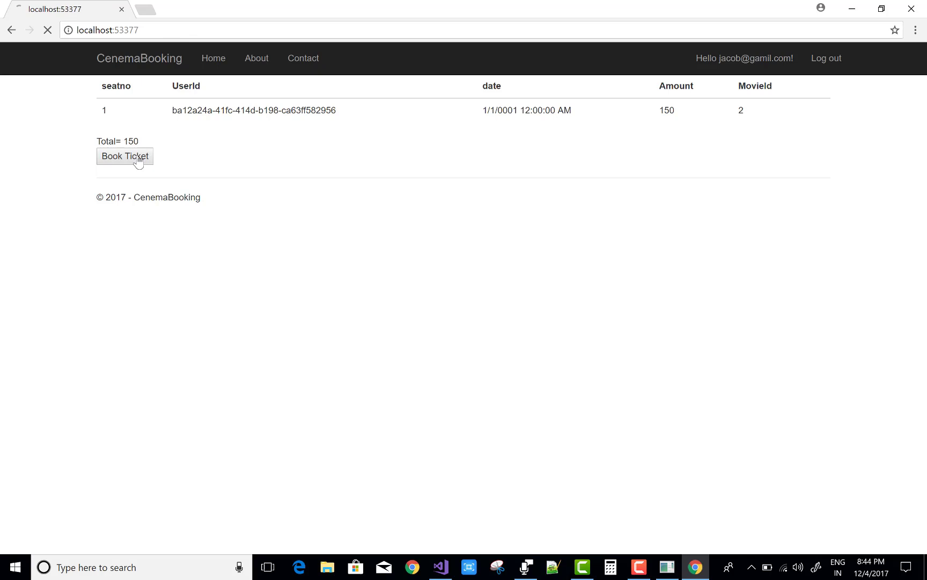
# - Check Justice League's taken seats, return to the booking form, and view the empty cart
pyautogui.click(124, 156)
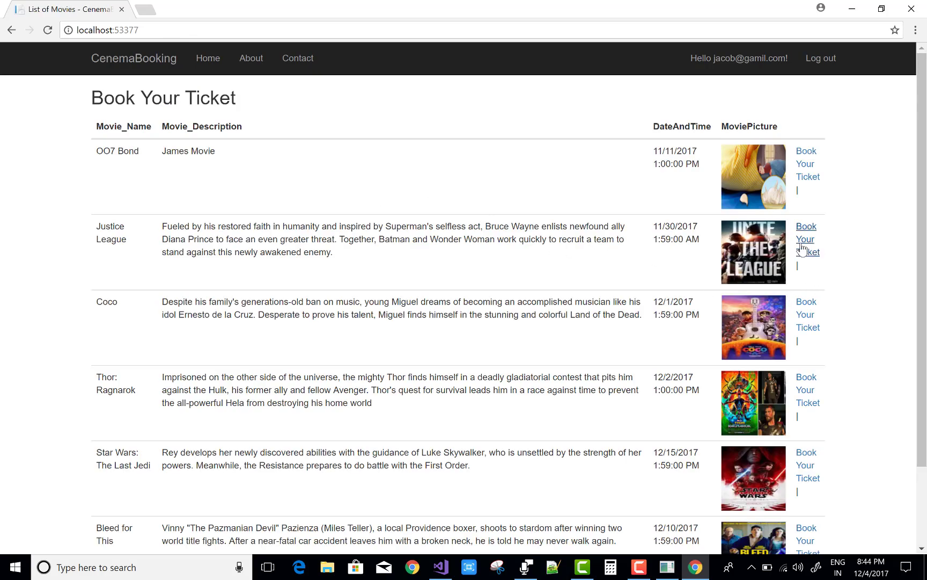
pyautogui.click(805, 239)
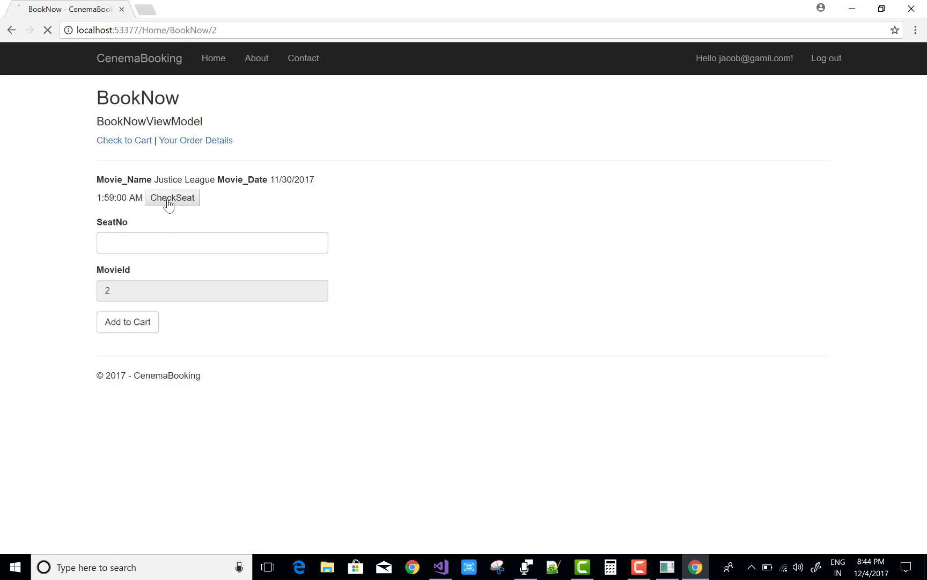
pyautogui.click(172, 197)
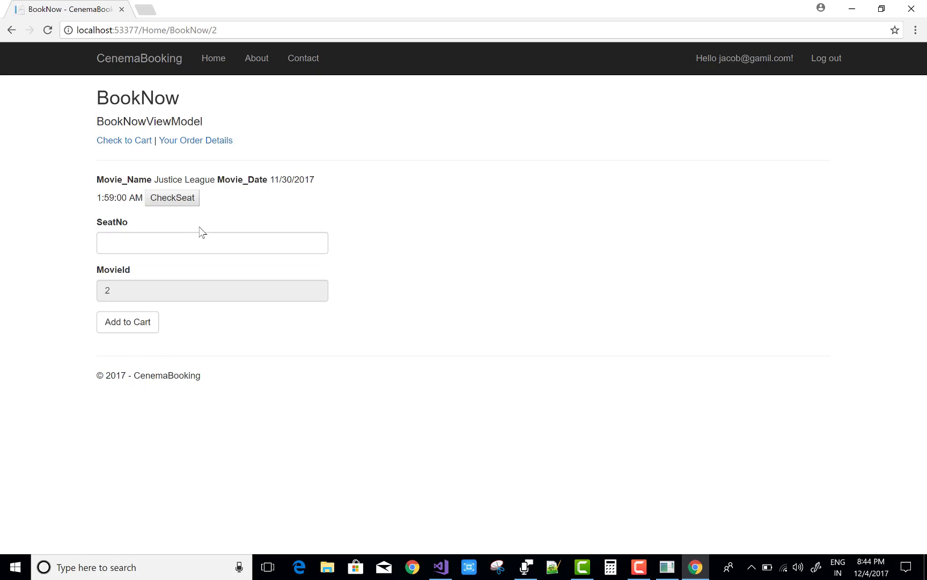
pyautogui.click(124, 141)
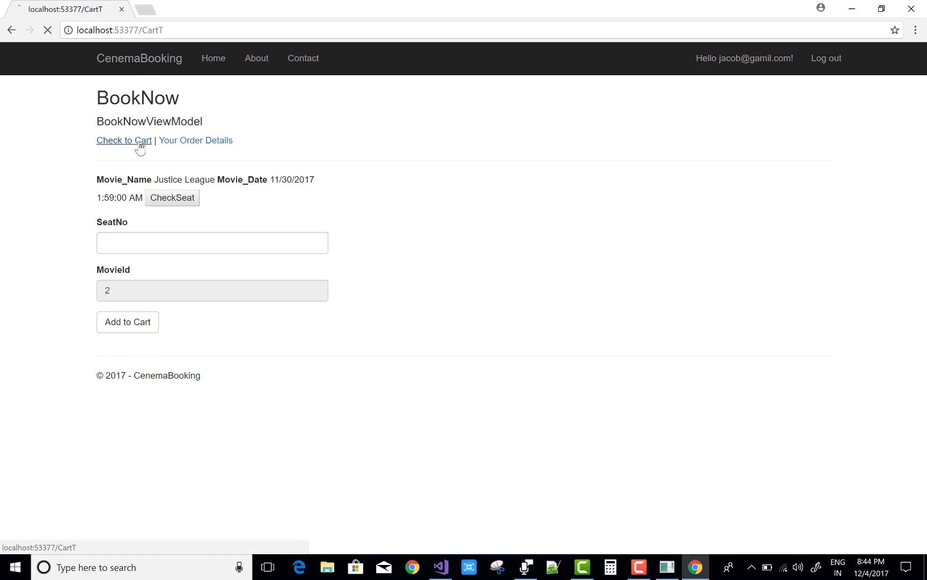
pyautogui.click(124, 140)
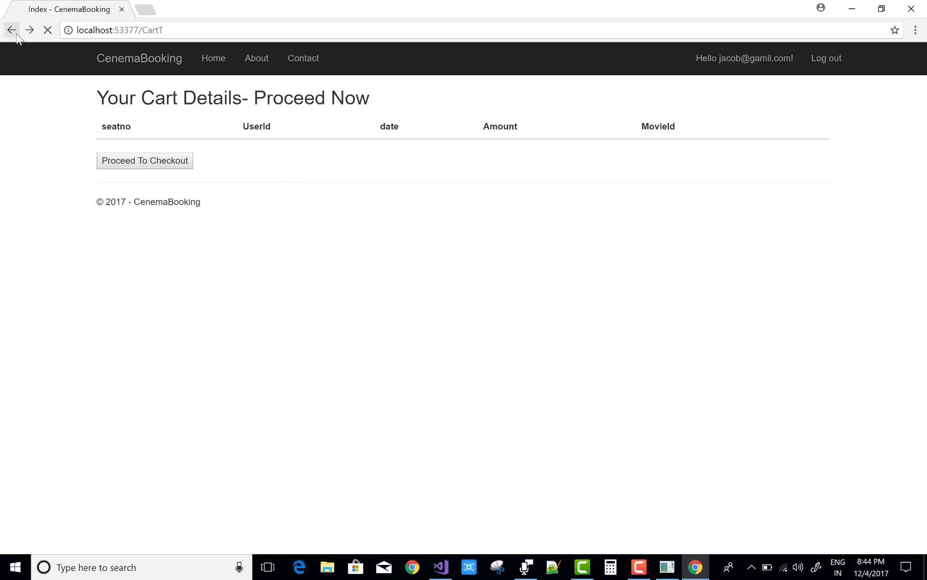
# - Book seat 2 for Justice League, checking out the 150 total
pyautogui.click(11, 30)
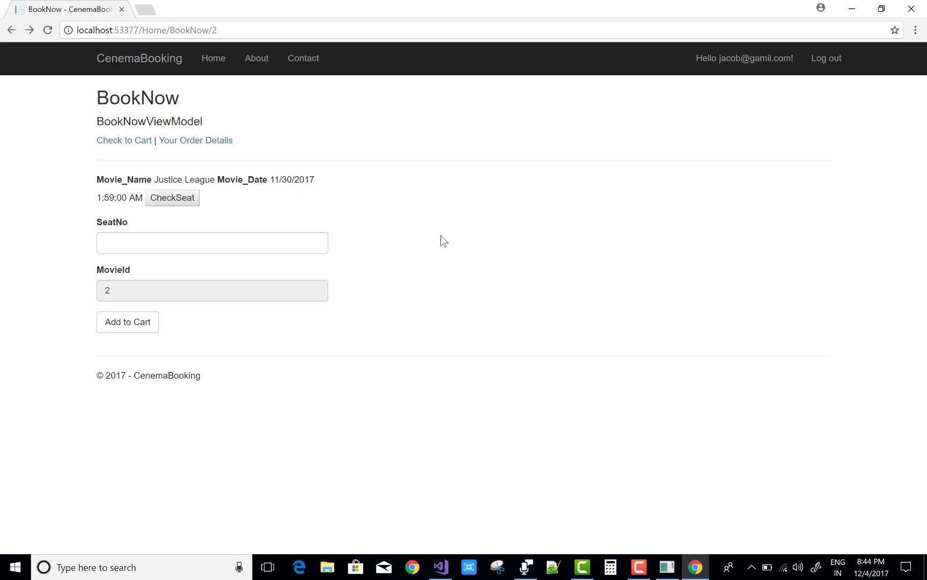
pyautogui.click(212, 243)
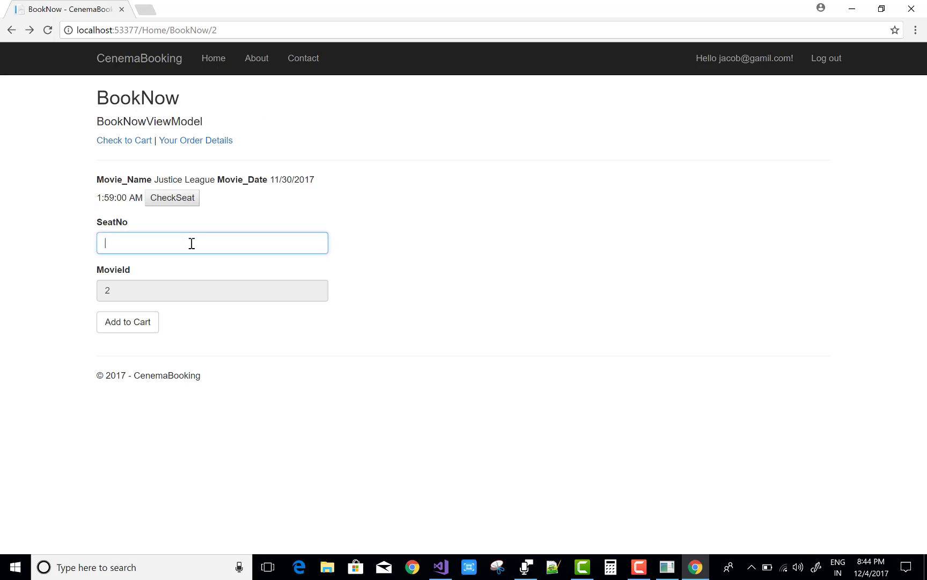
pyautogui.write('2')
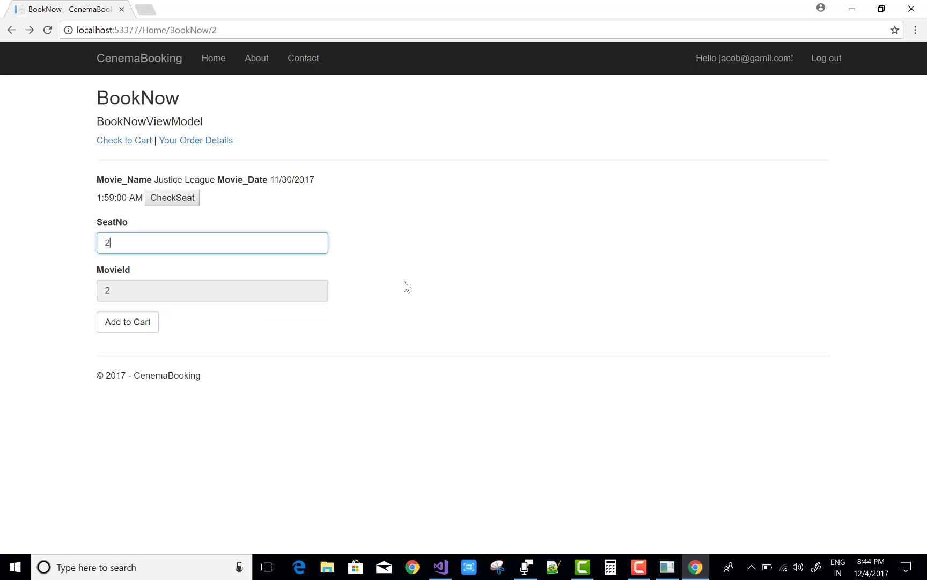
pyautogui.click(128, 322)
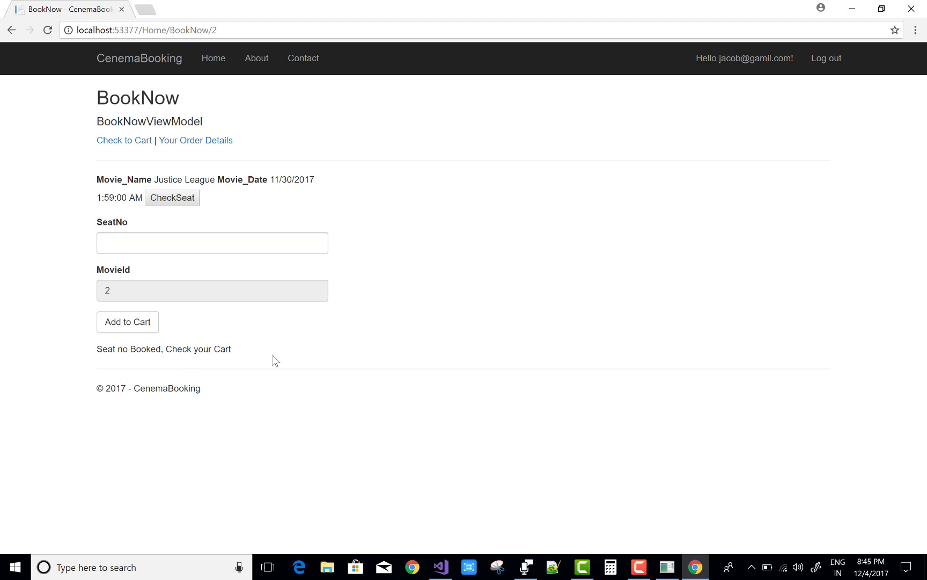
pyautogui.click(124, 140)
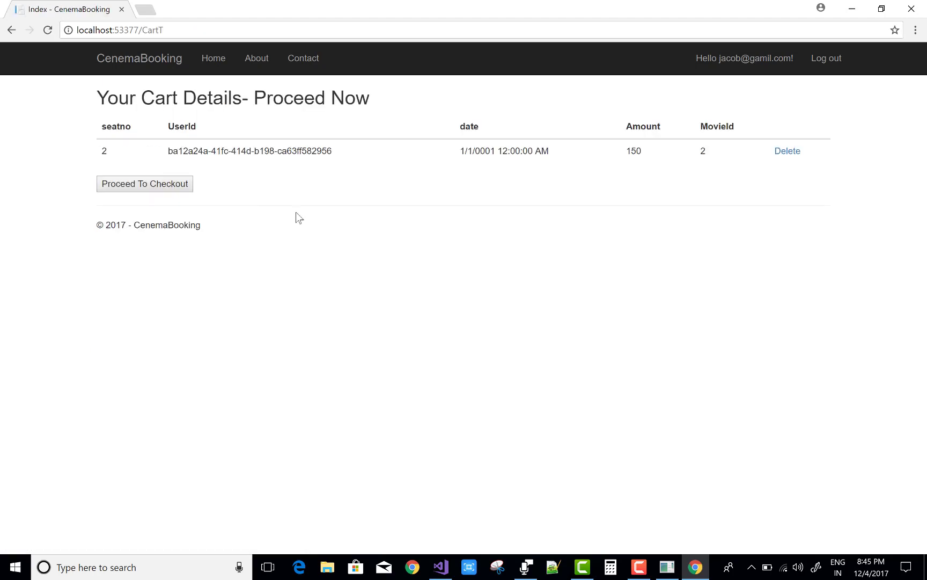
pyautogui.click(145, 184)
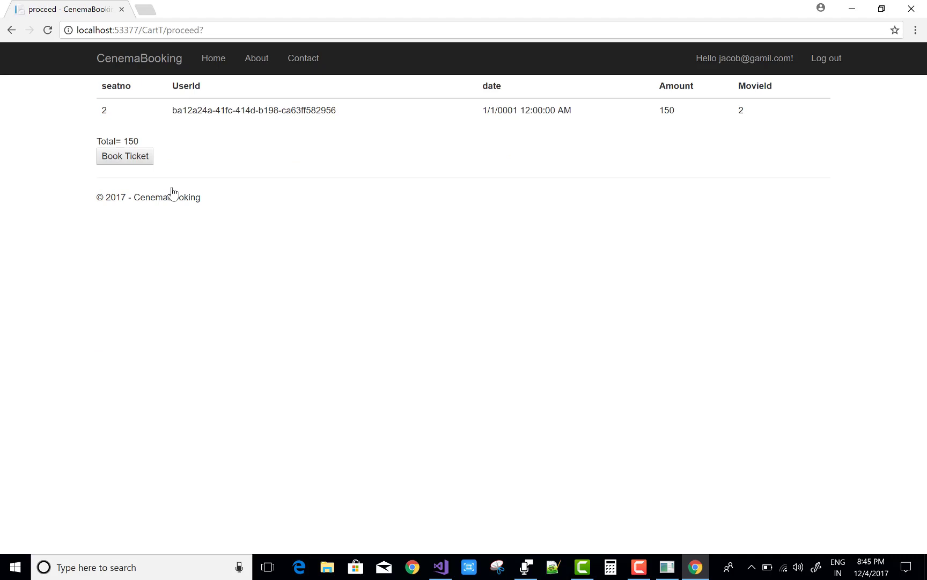
pyautogui.click(124, 157)
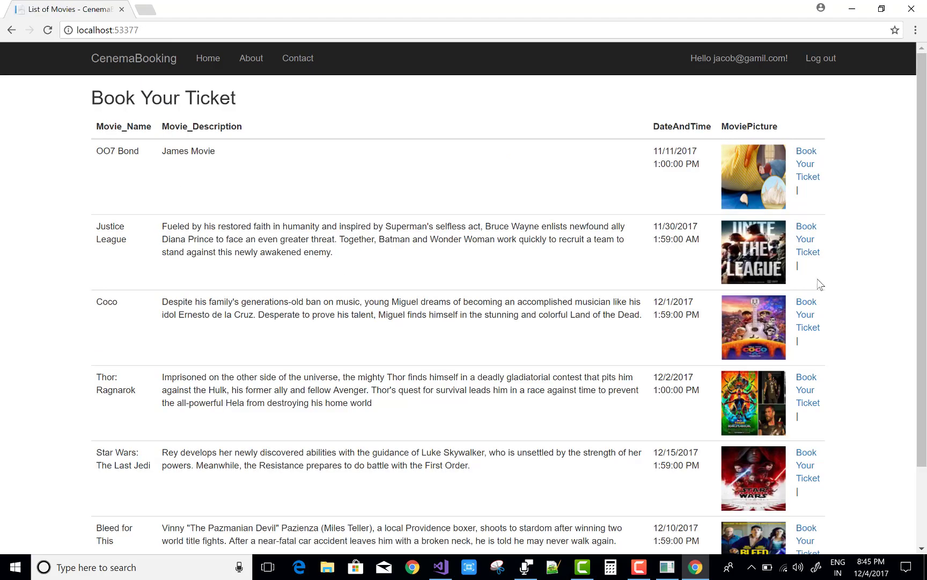
pyautogui.click(806, 164)
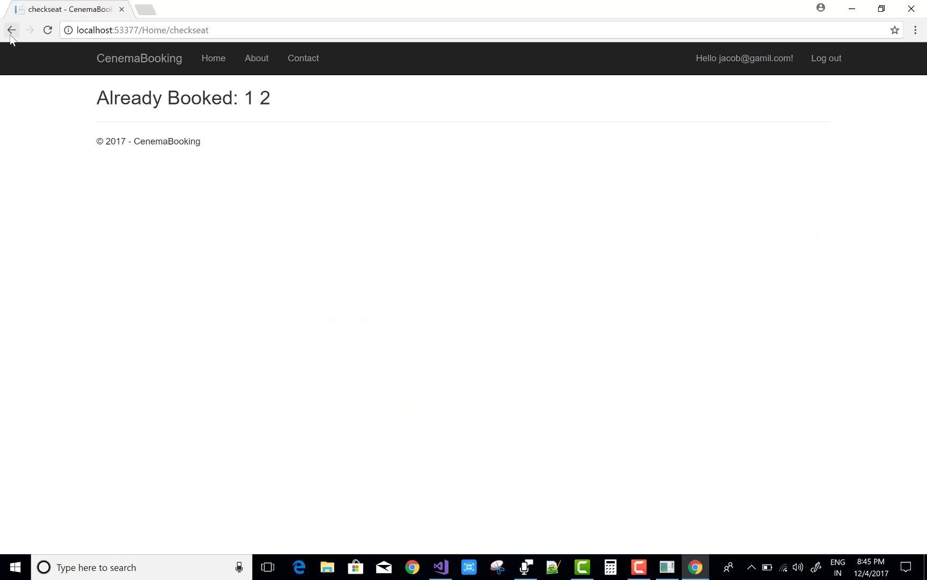
# - Log out of the customer account and sign in with the saved admin account
pyautogui.click(11, 30)
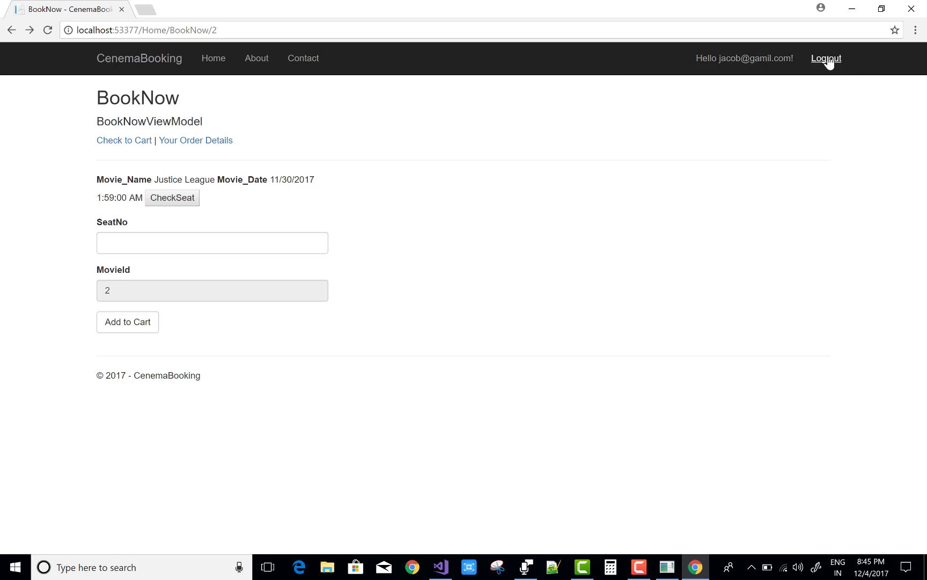
pyautogui.click(825, 58)
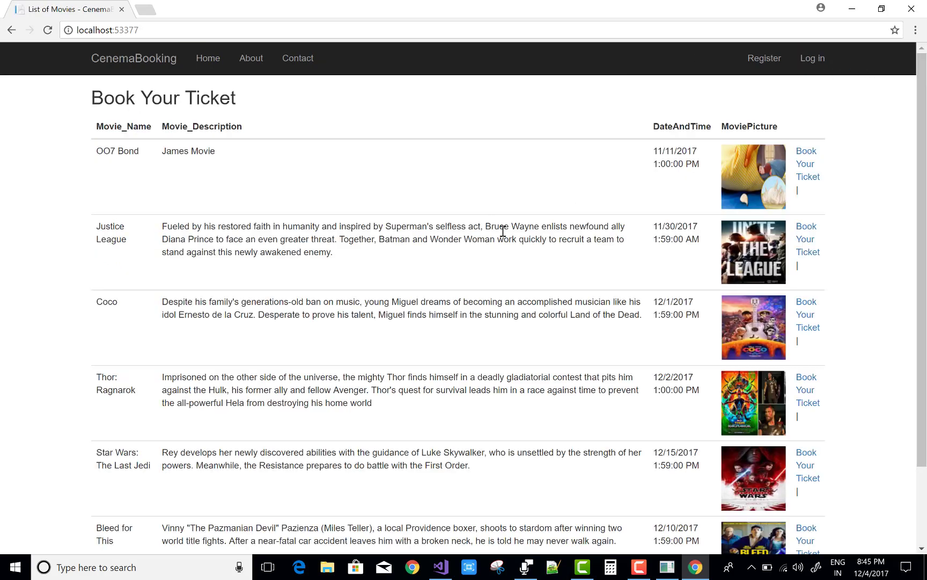
pyautogui.click(813, 58)
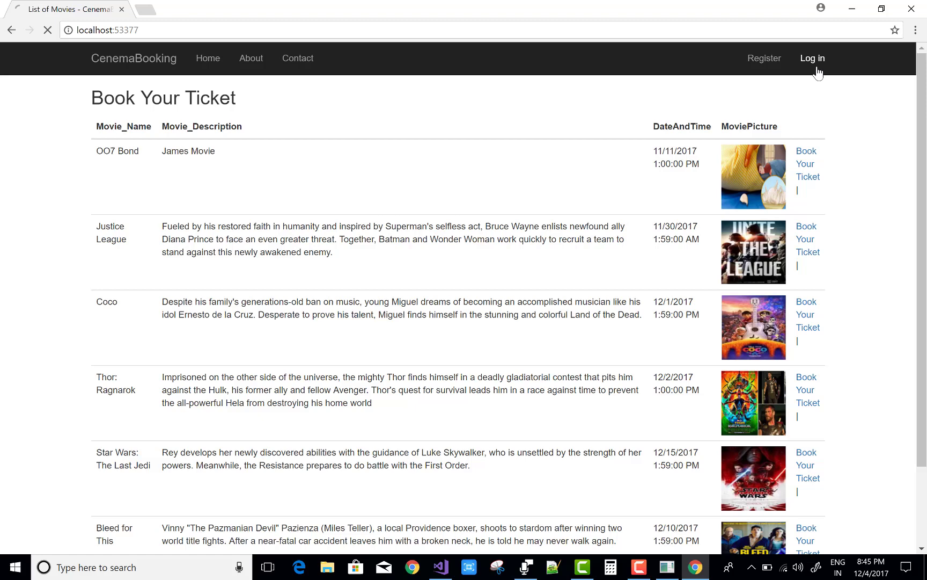
pyautogui.click(812, 58)
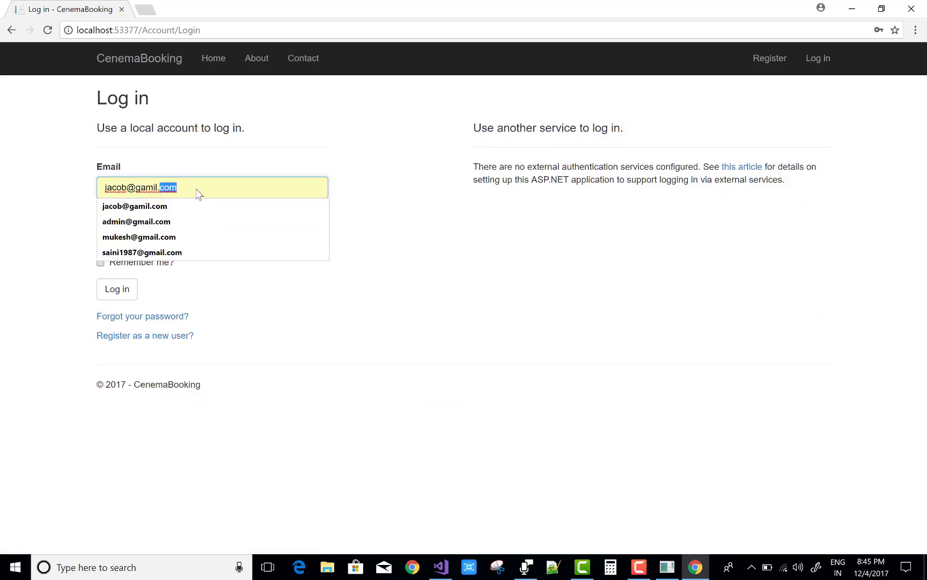
pyautogui.click(116, 289)
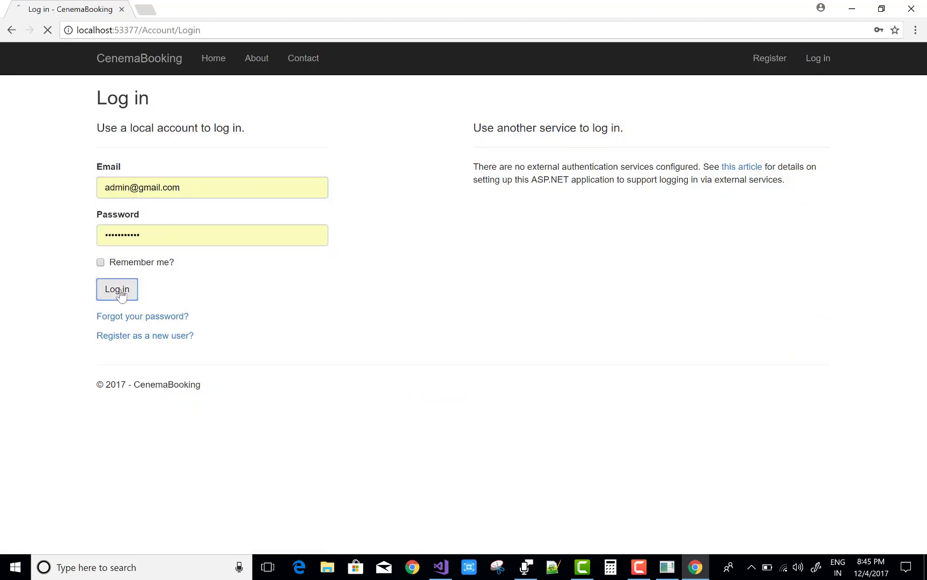
pyautogui.click(117, 289)
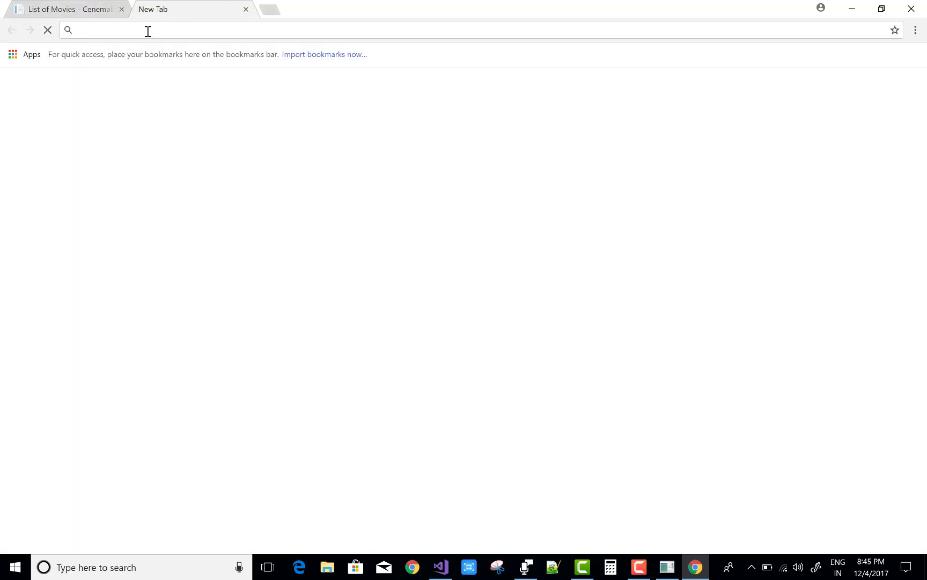
# - Search Google for 'hollywood movies' and open the Wonder Woman film details
pyautogui.write('http://localhost:53377')
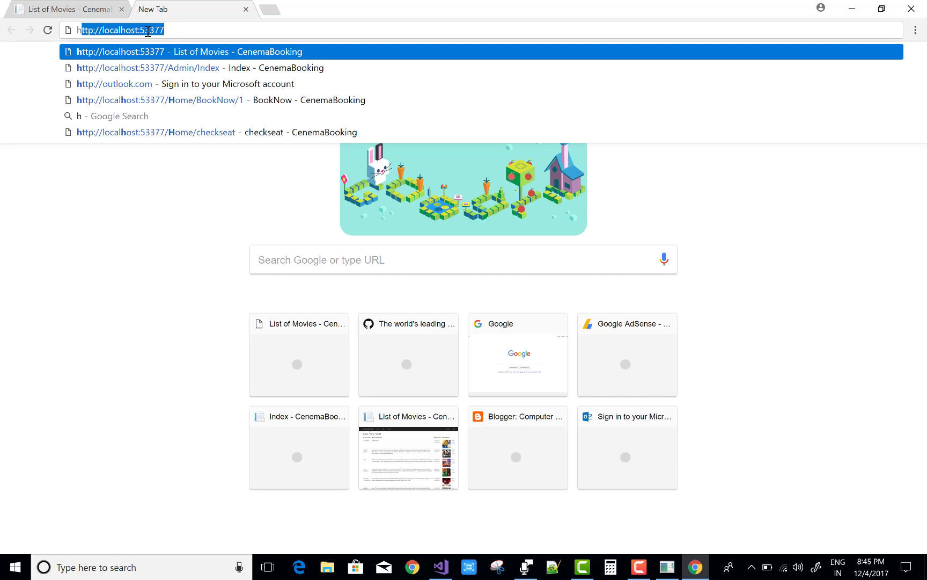
pyautogui.write('hollywoo')
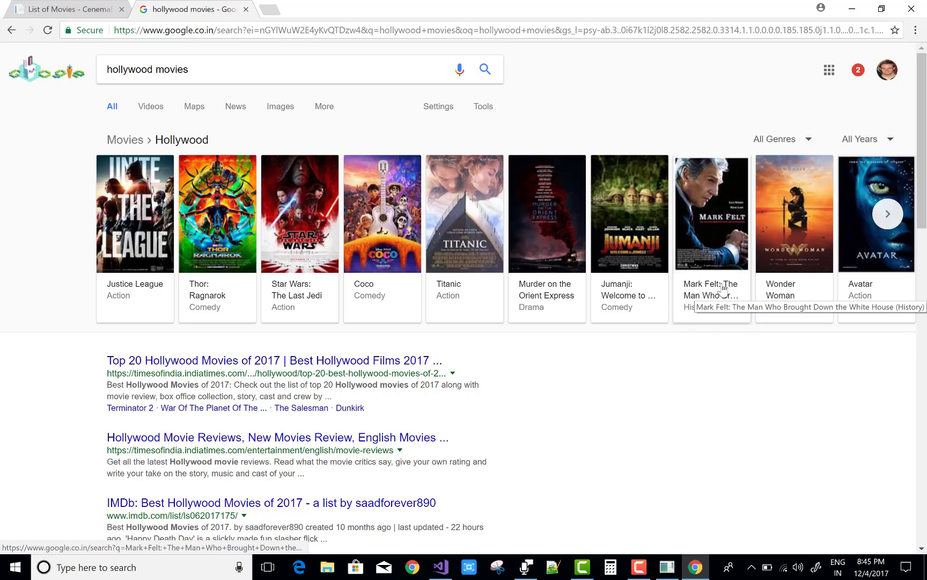
pyautogui.click(794, 213)
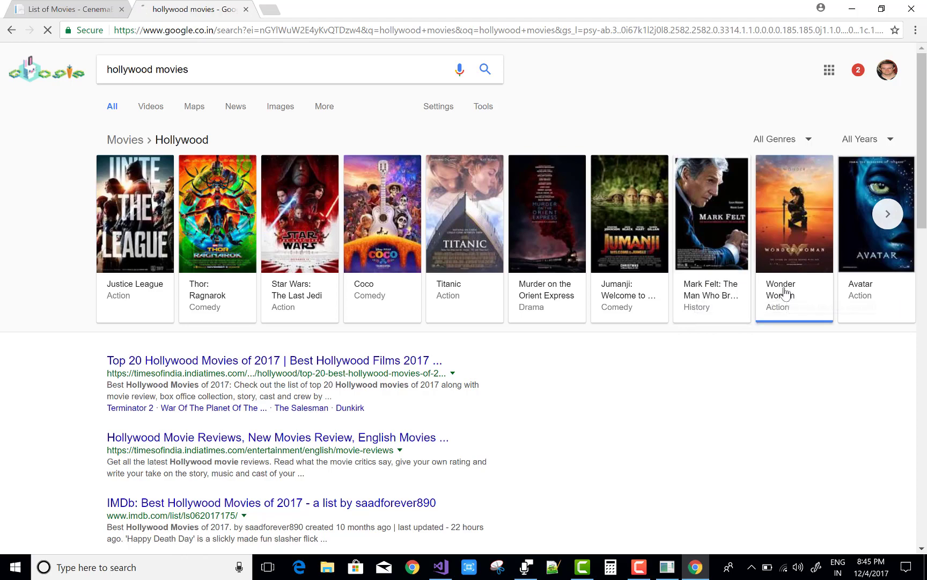
pyautogui.click(794, 214)
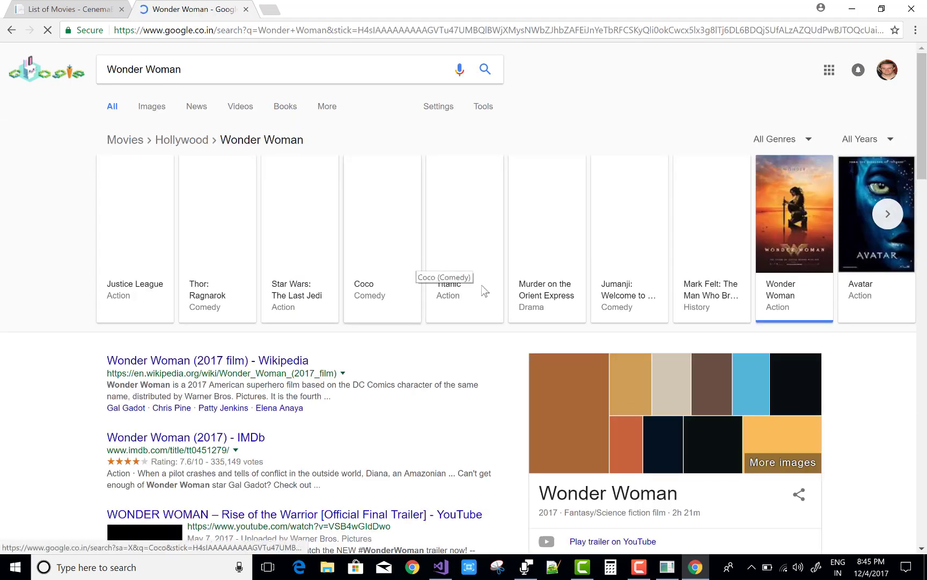
pyautogui.scroll(-3)
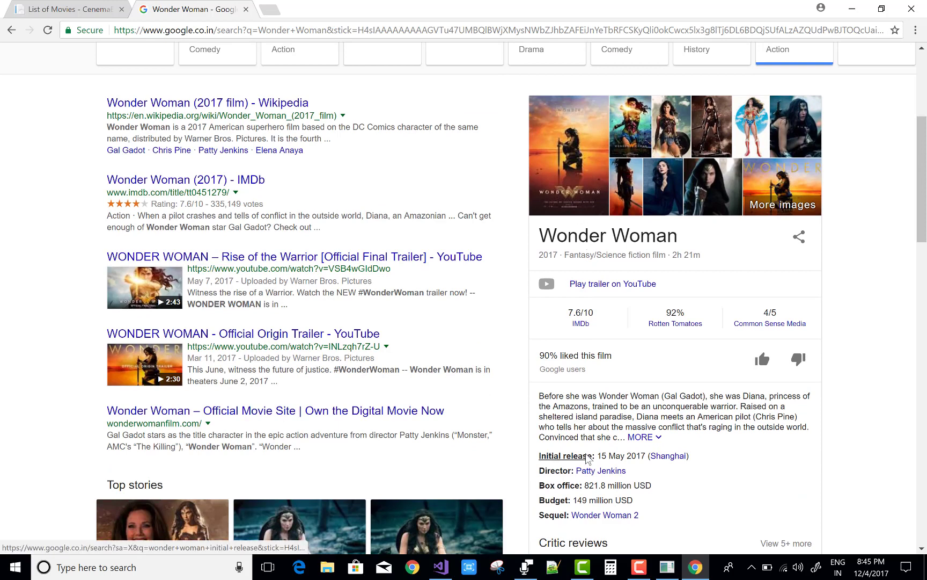
pyautogui.moveTo(498, 532)
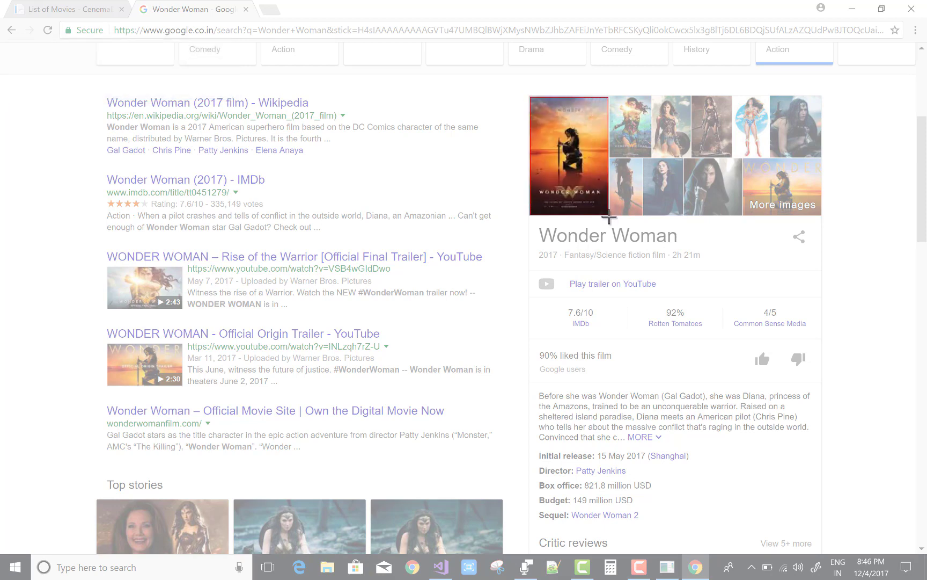
# - Save the poster snip as 'wonder' in Desktop > 1 and select the film description text
pyautogui.click(498, 566)
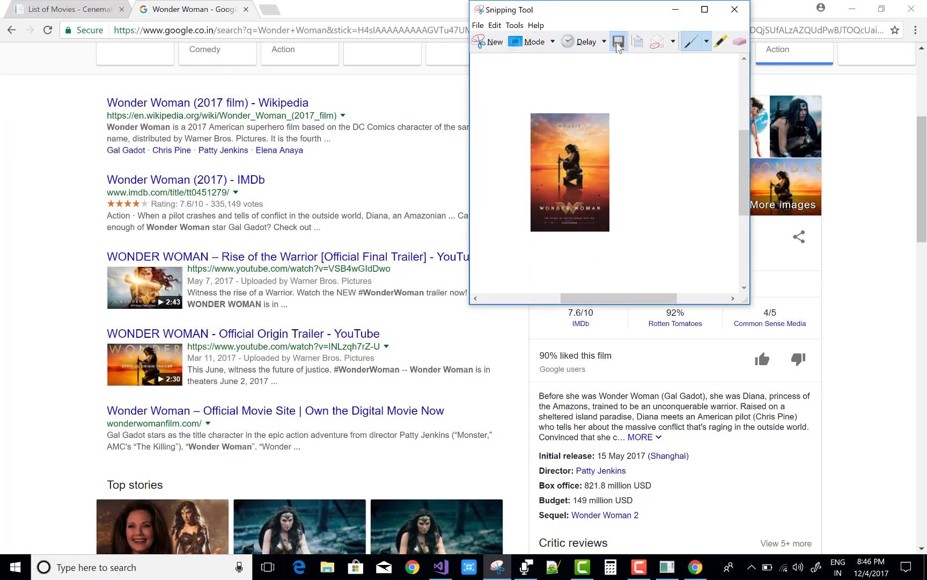
pyautogui.click(618, 41)
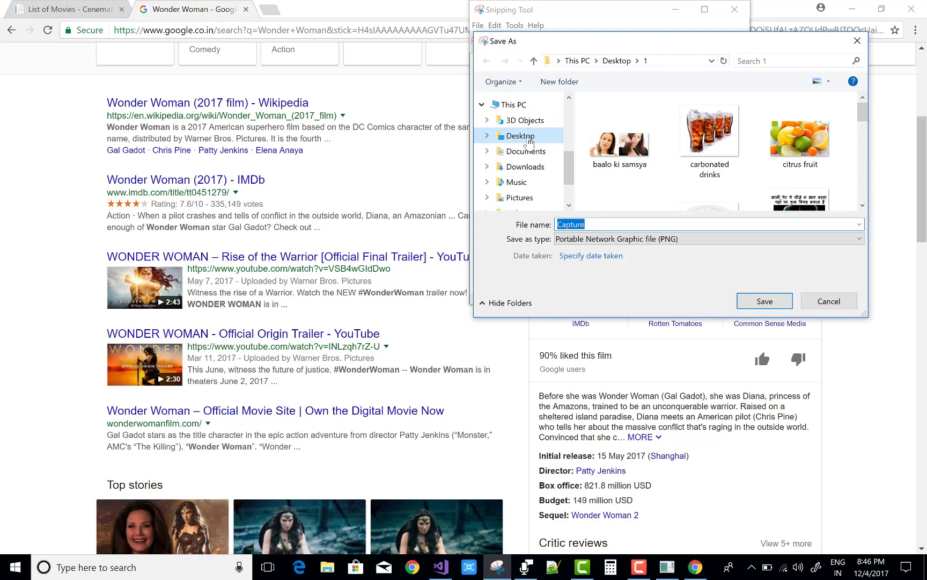
pyautogui.write('wonder')
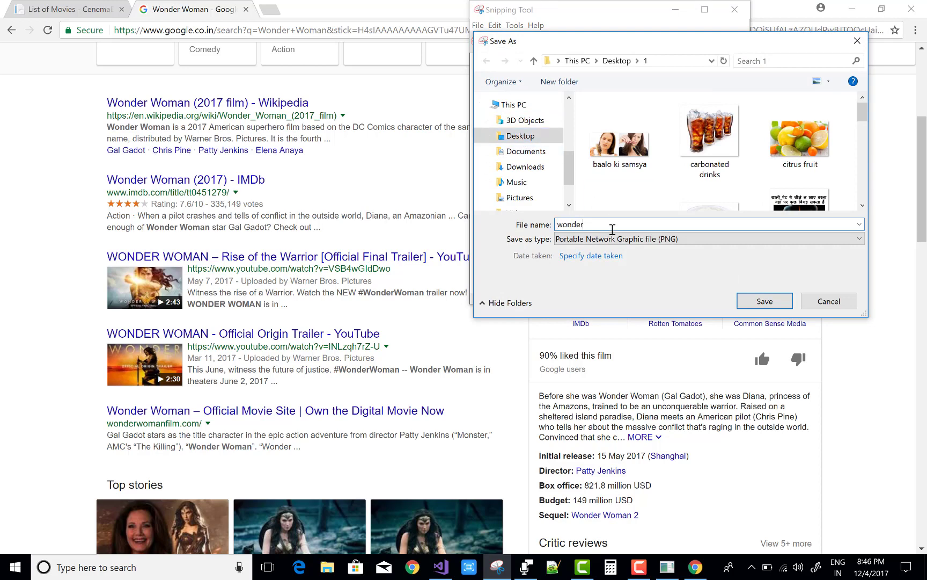
pyautogui.click(764, 301)
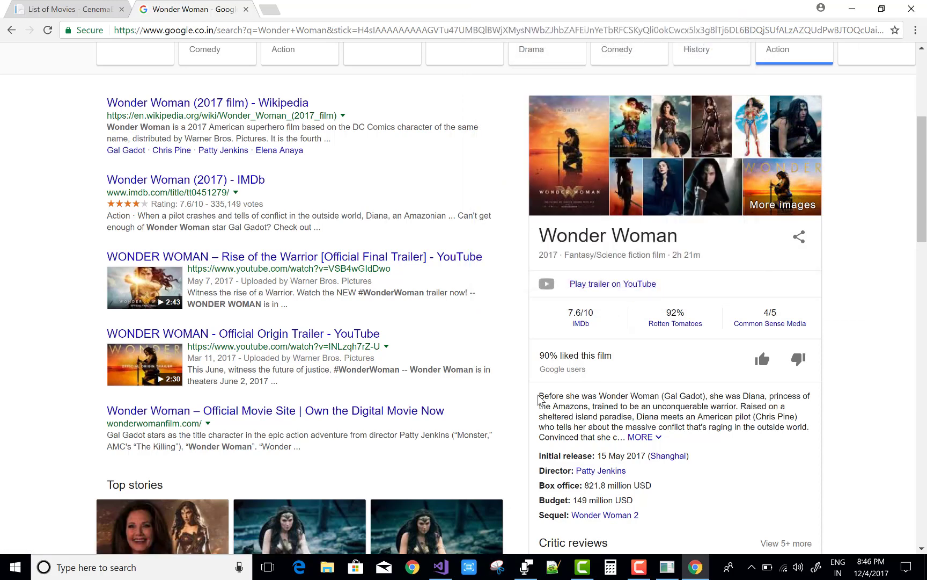
pyautogui.moveTo(539, 396); pyautogui.dragTo(806, 425)
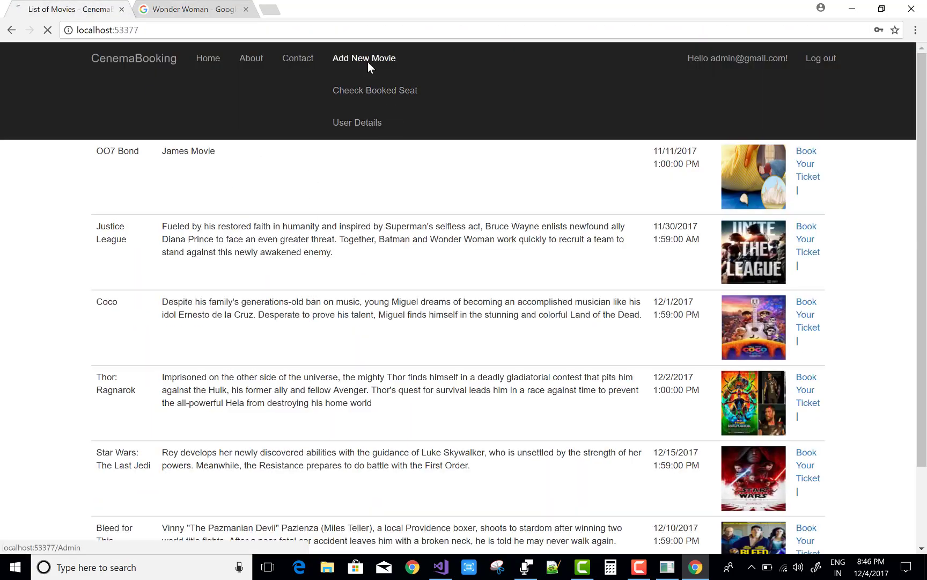
# - Name the new movie 'Wonder movie' and set its 12/23/2017 01:59 AM showtime
pyautogui.click(365, 58)
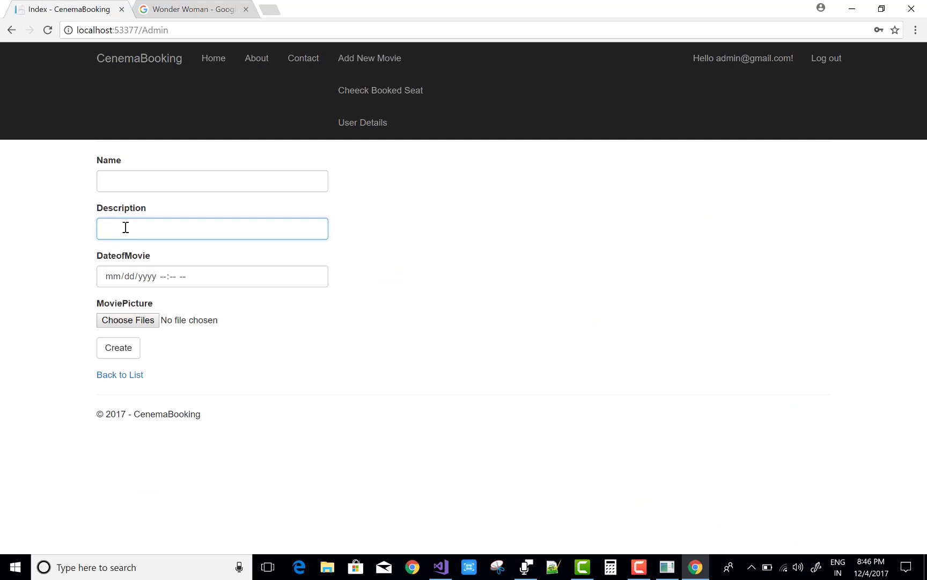
pyautogui.write('W')
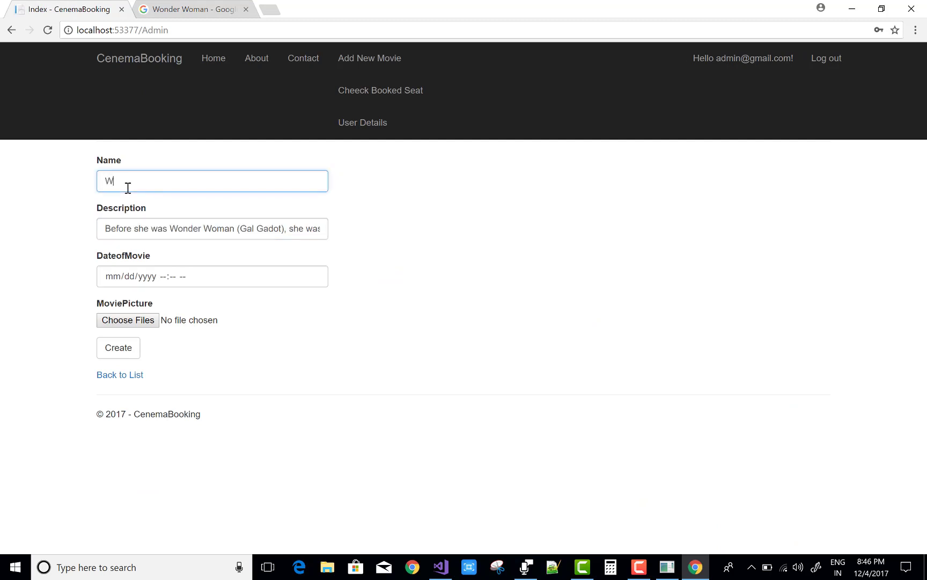
pyautogui.write('onder m')
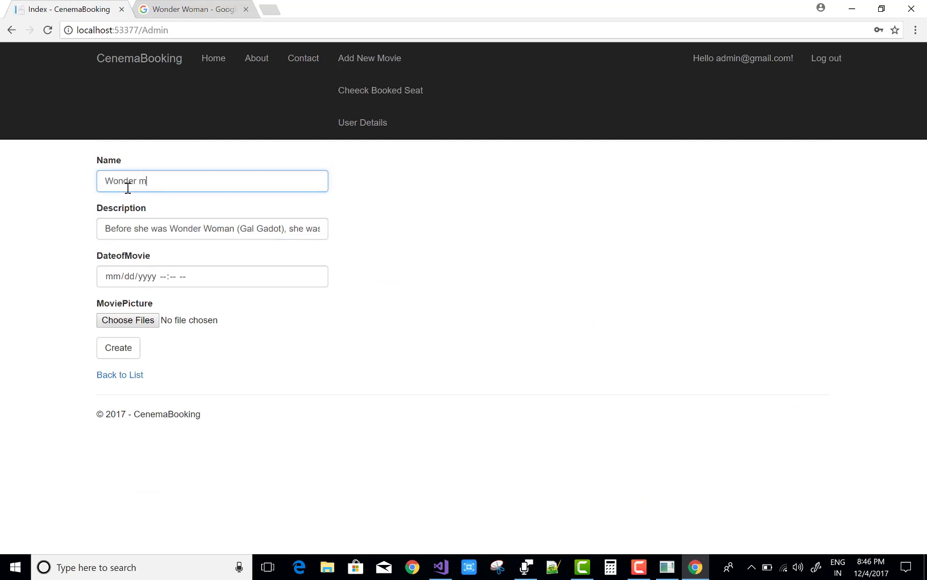
pyautogui.write('ovie')
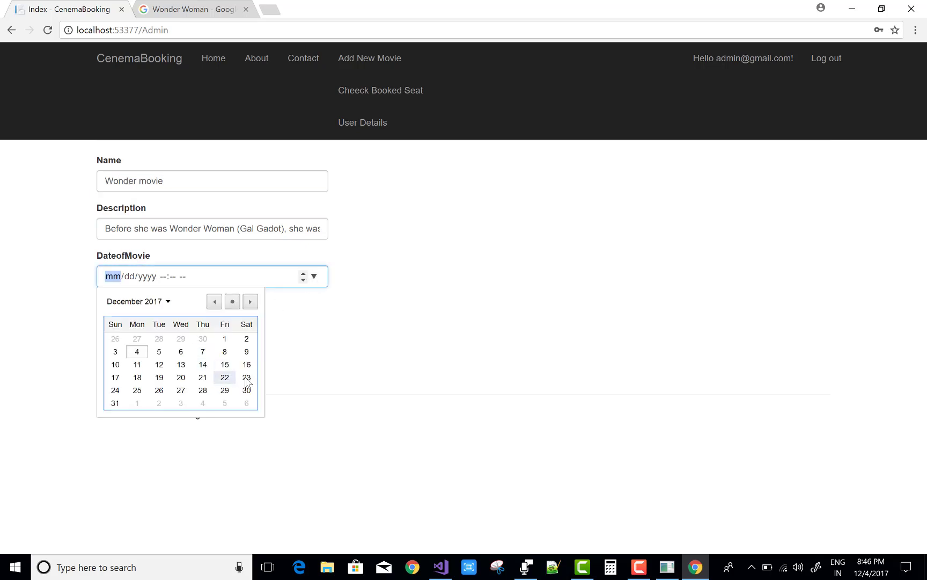
pyautogui.click(246, 377)
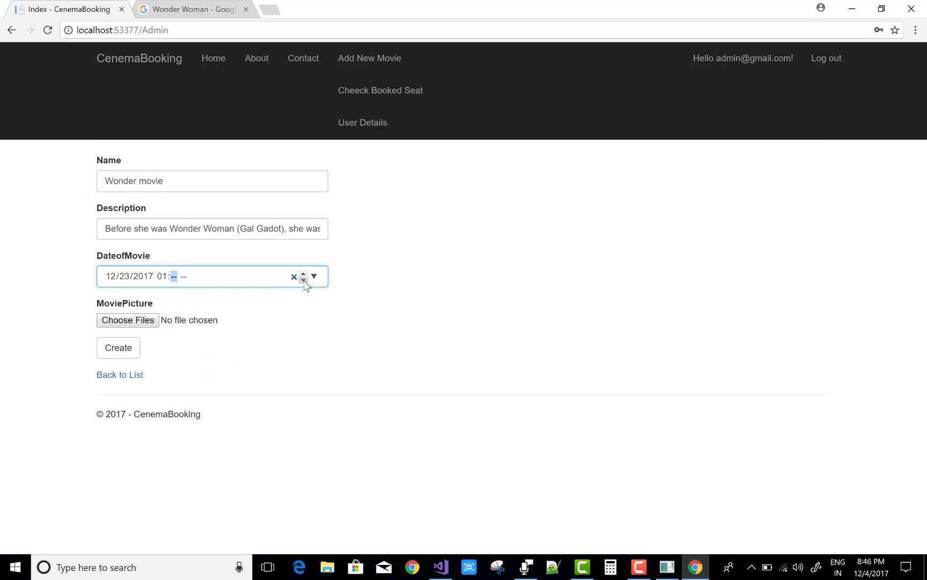
pyautogui.click(301, 273)
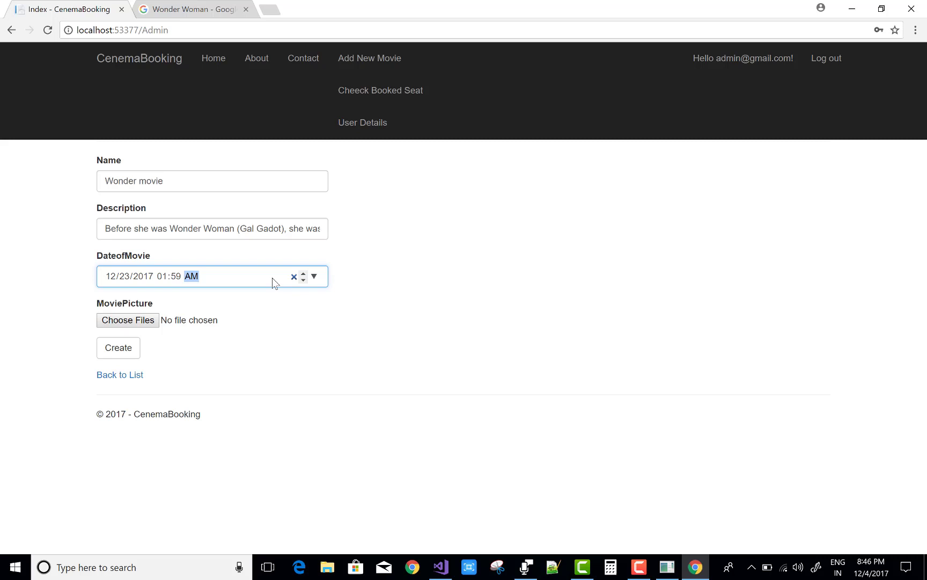
pyautogui.click(128, 320)
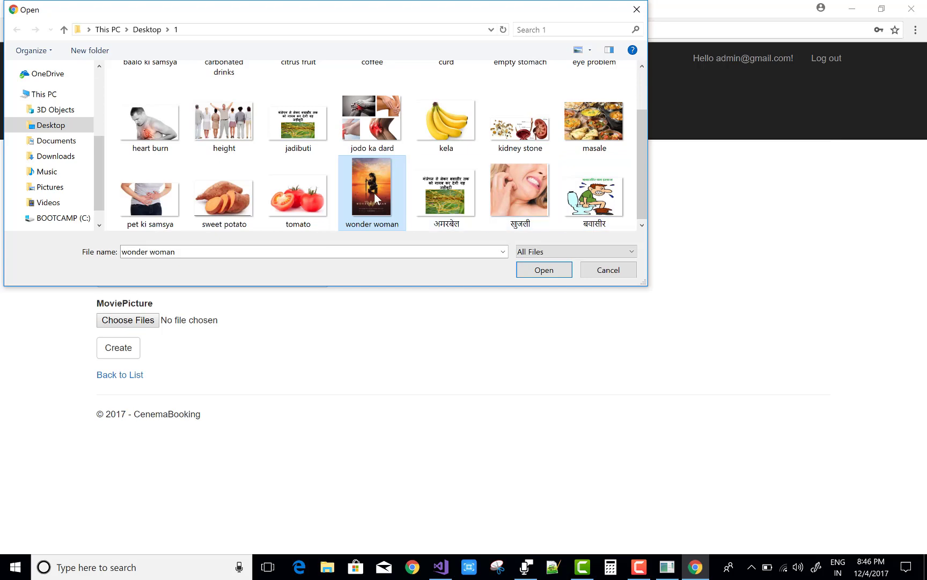
# - Attach the 'wonder' poster image, create the movie, and check it in the list
pyautogui.click(543, 269)
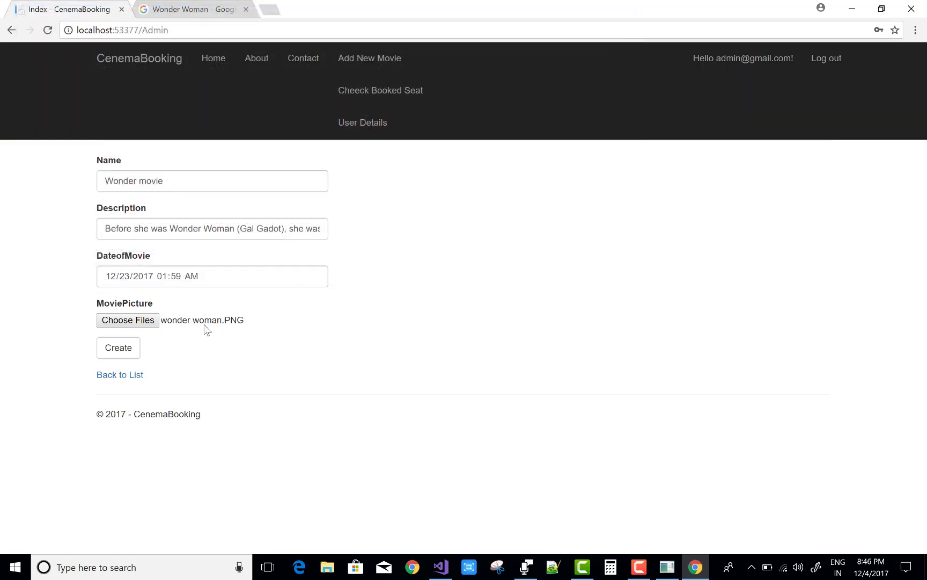
pyautogui.click(117, 348)
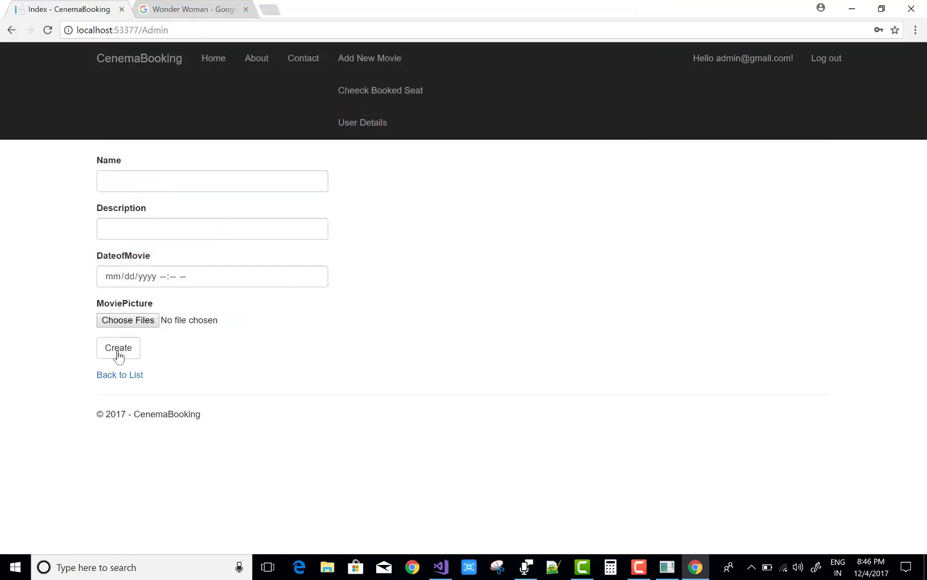
pyautogui.moveTo(152, 76)
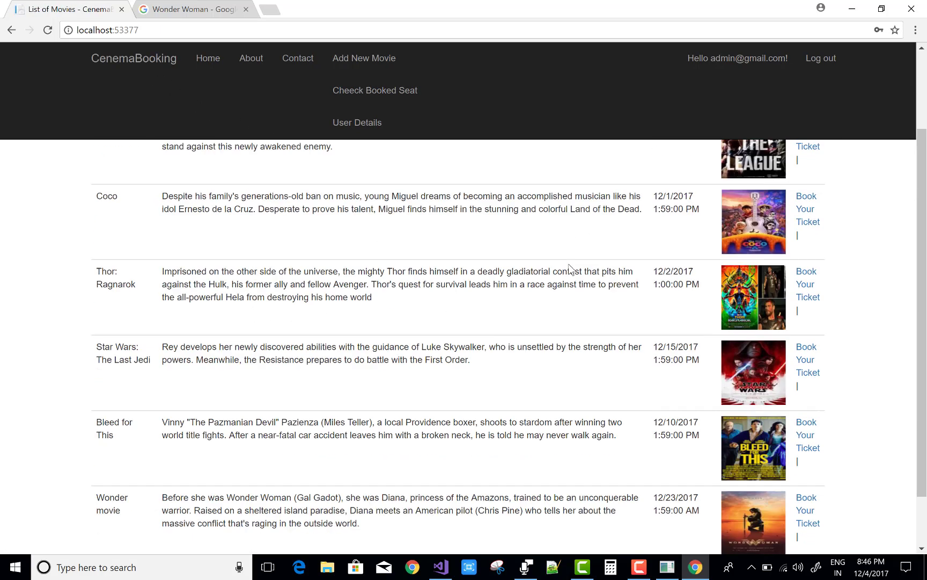
pyautogui.scroll(-3)
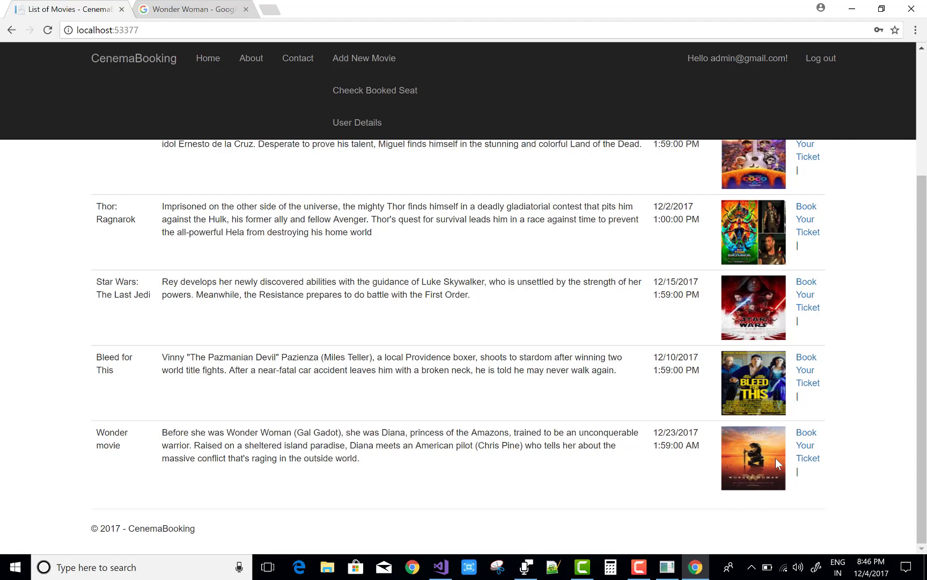
pyautogui.scroll(3)
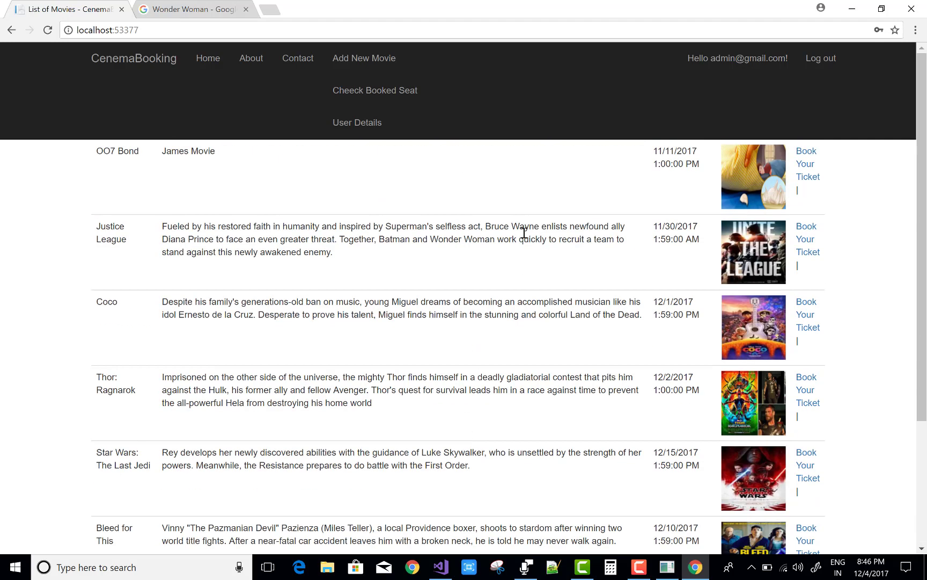
# - View booked seats 1 and 2 at 150 each, then browse the registered users table
pyautogui.click(374, 90)
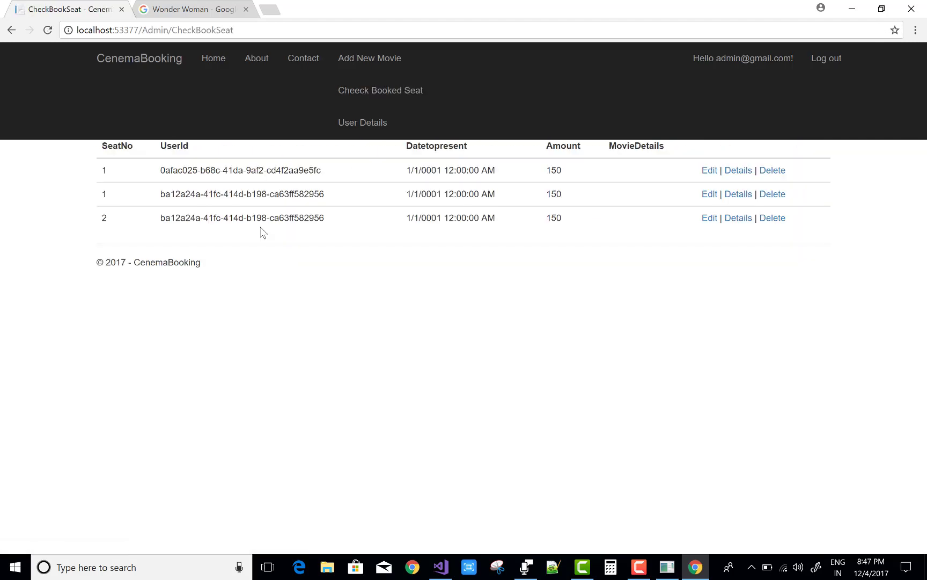
pyautogui.moveTo(349, 133)
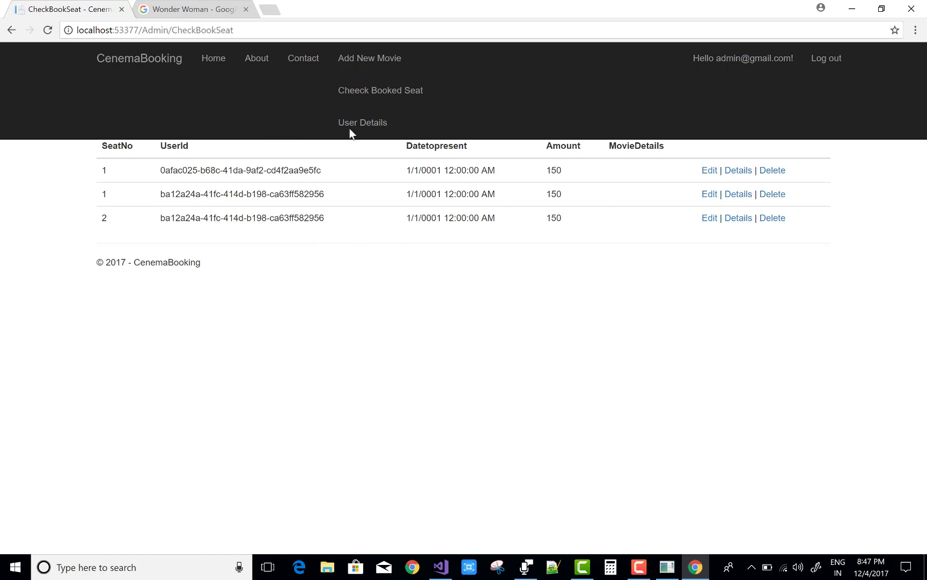
pyautogui.click(363, 122)
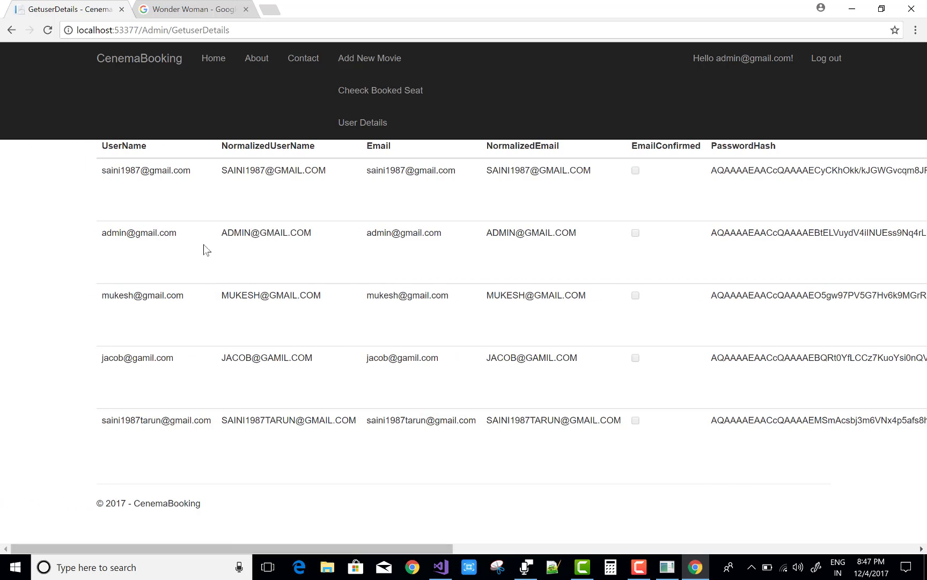
pyautogui.moveTo(146, 446)
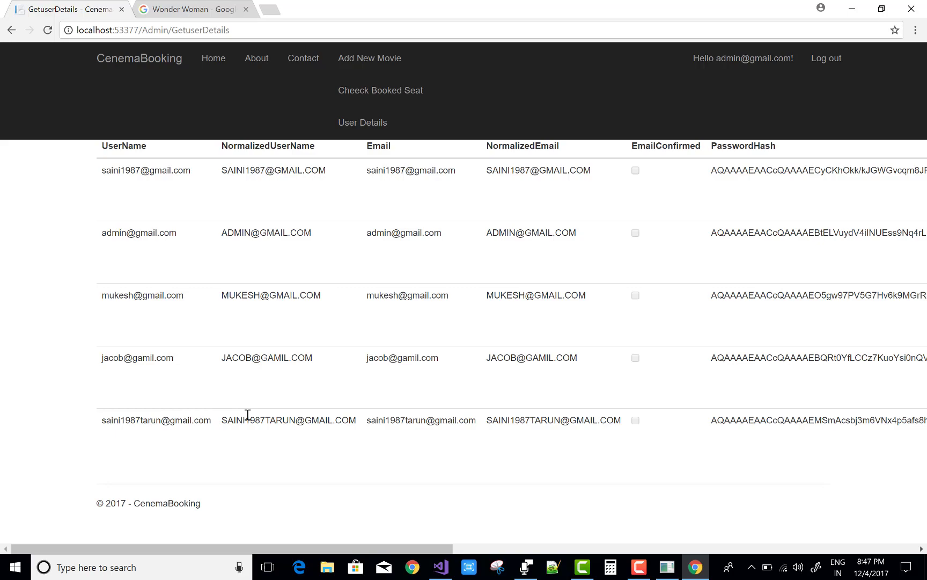
pyautogui.hscroll(3)
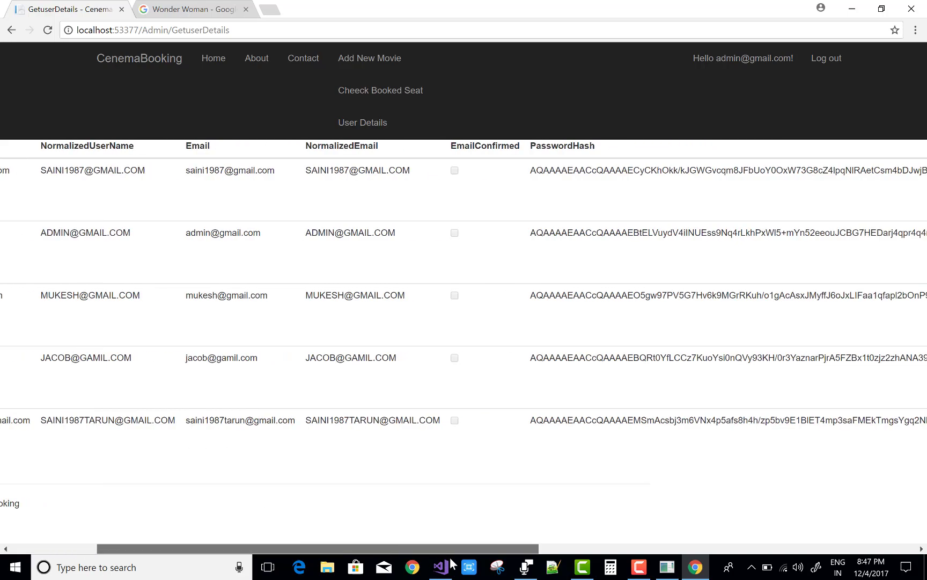
pyautogui.hscroll(3)
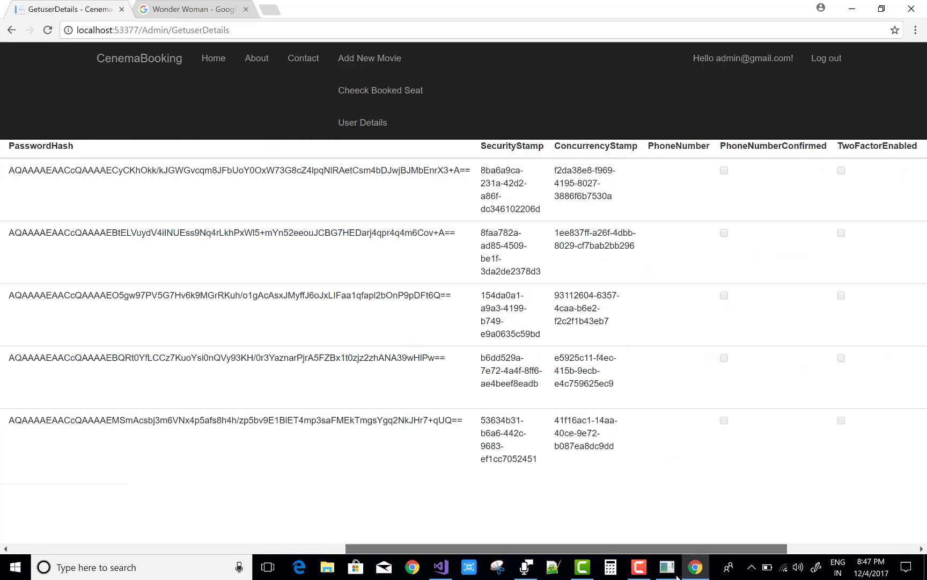
pyautogui.hscroll(-3)
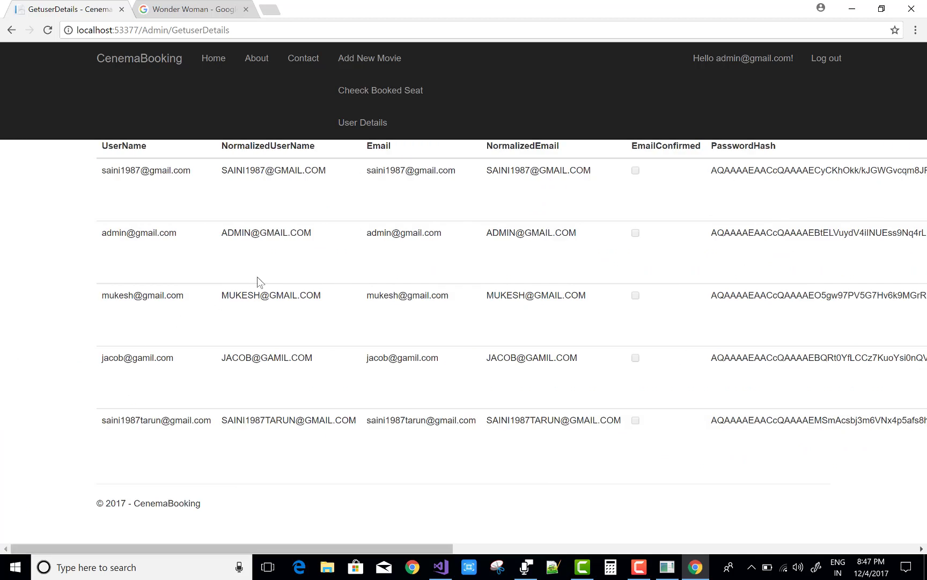